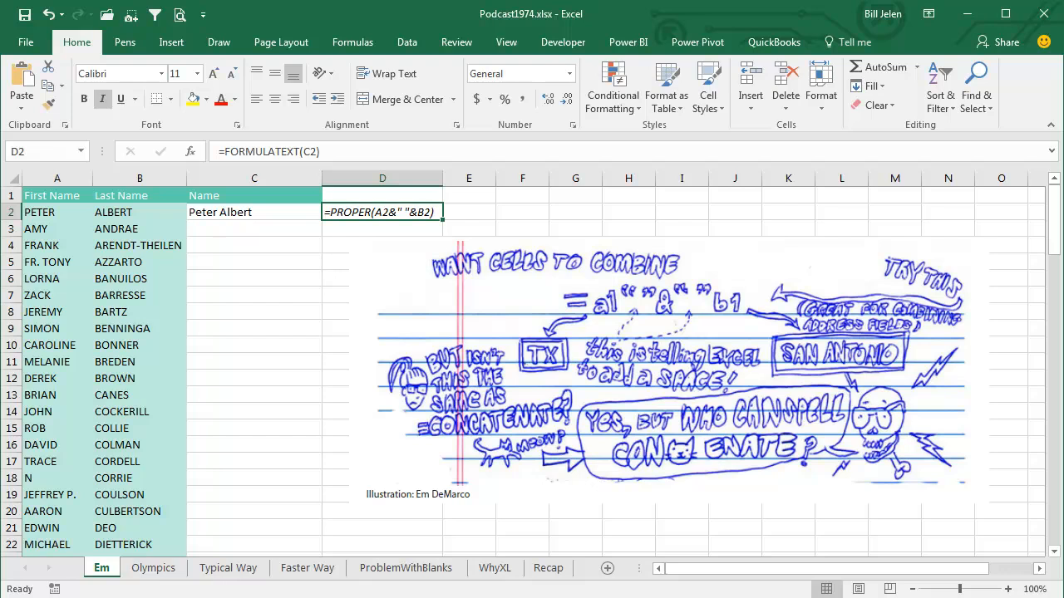
mouse_move(556, 314)
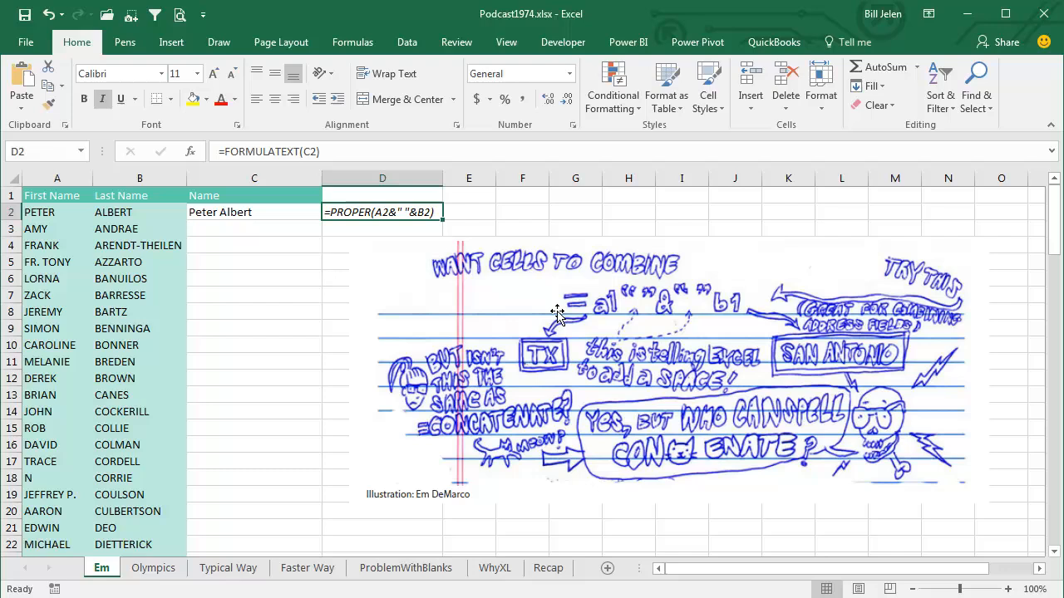
mouse_move(668, 316)
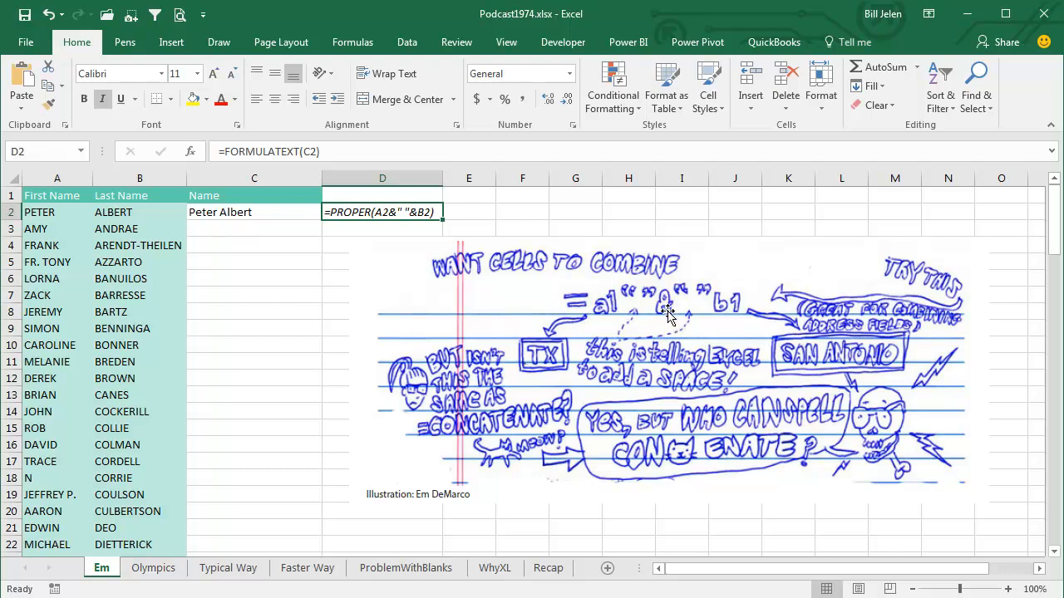
mouse_move(419, 484)
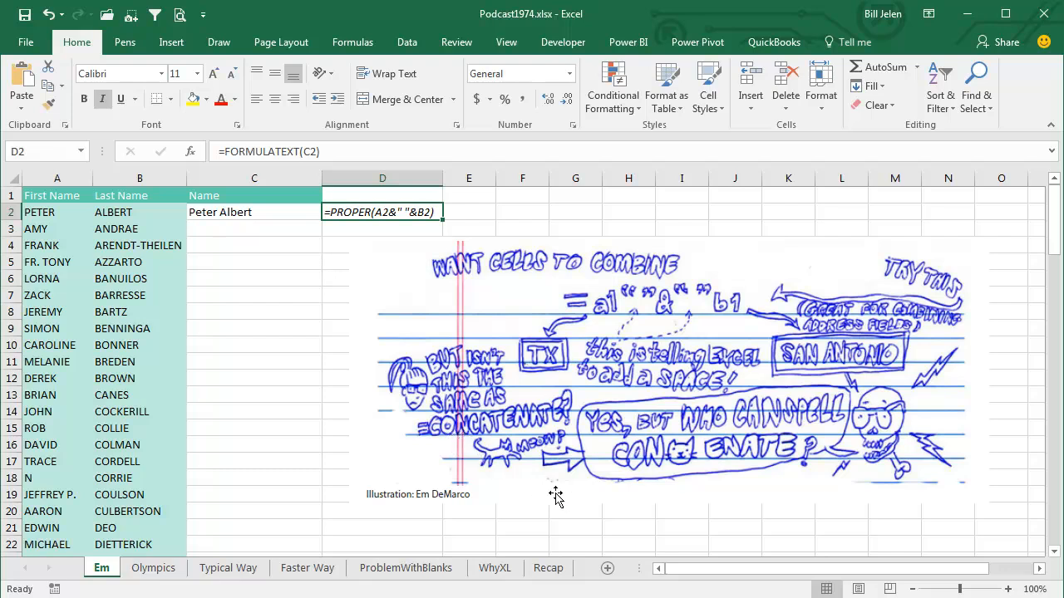
mouse_move(797, 499)
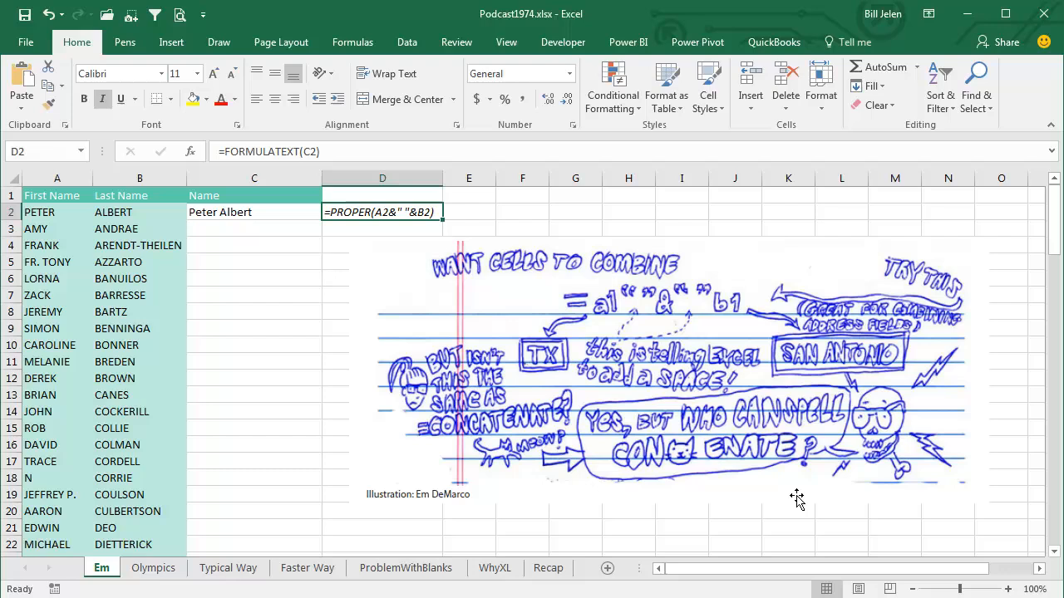
mouse_move(612, 459)
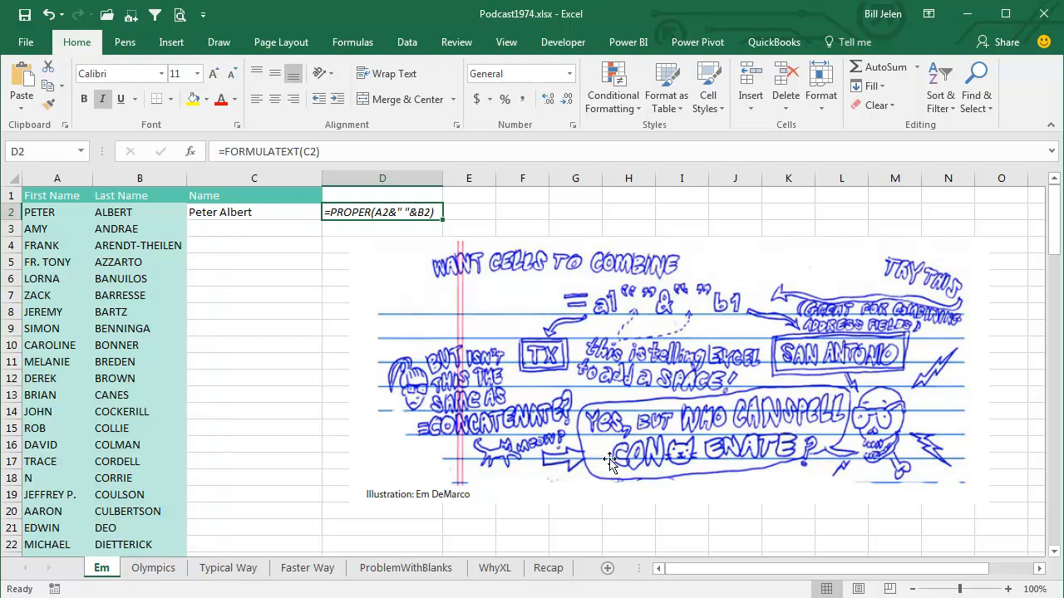
mouse_move(642, 486)
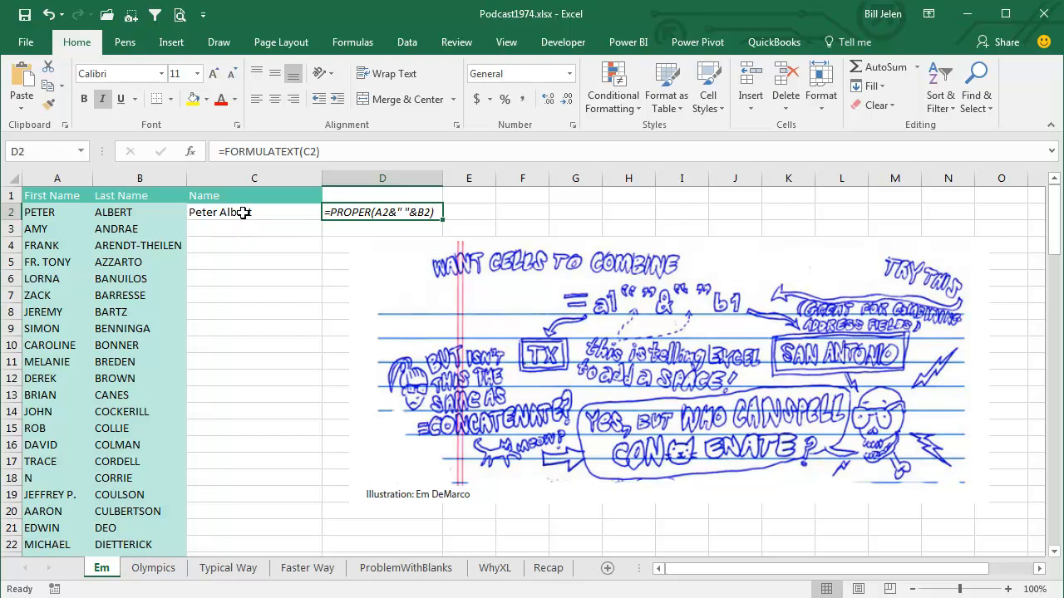
Show the PROPER name formula in C2, then go to the Olympics sheet.
left_click(252, 213)
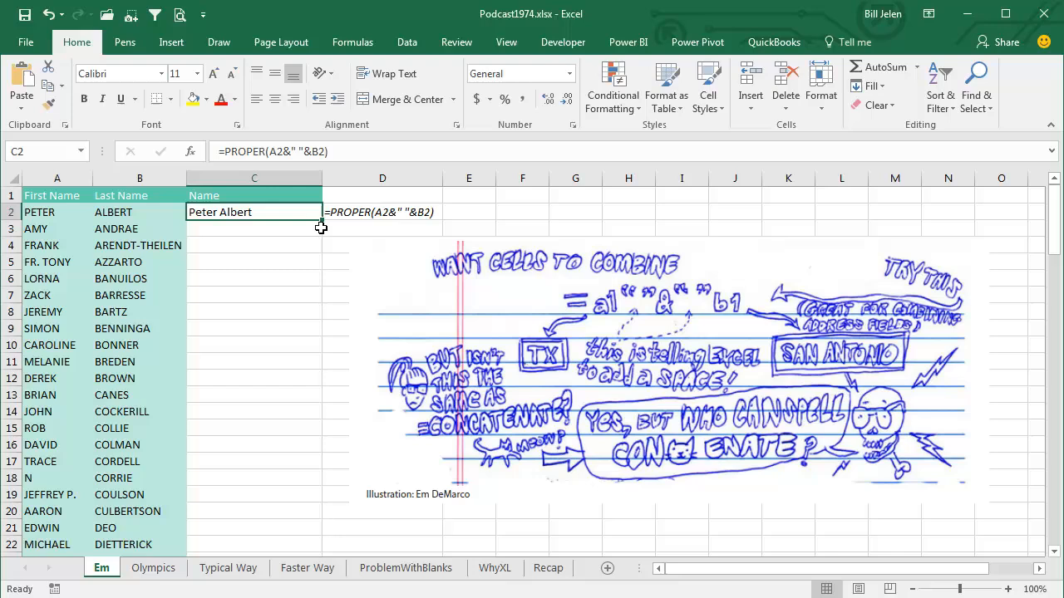
mouse_move(288, 227)
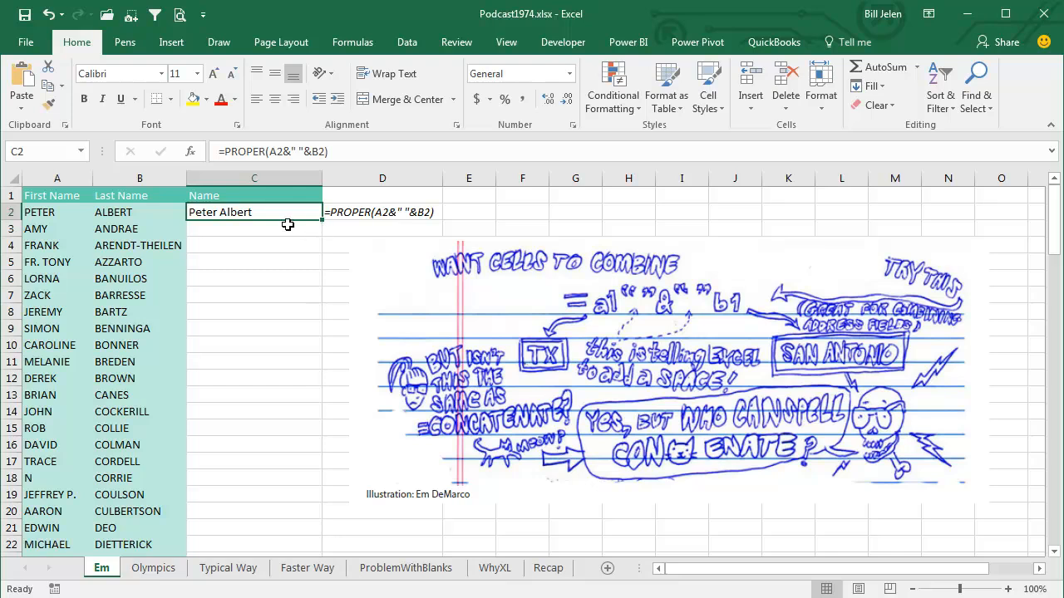
mouse_move(316, 388)
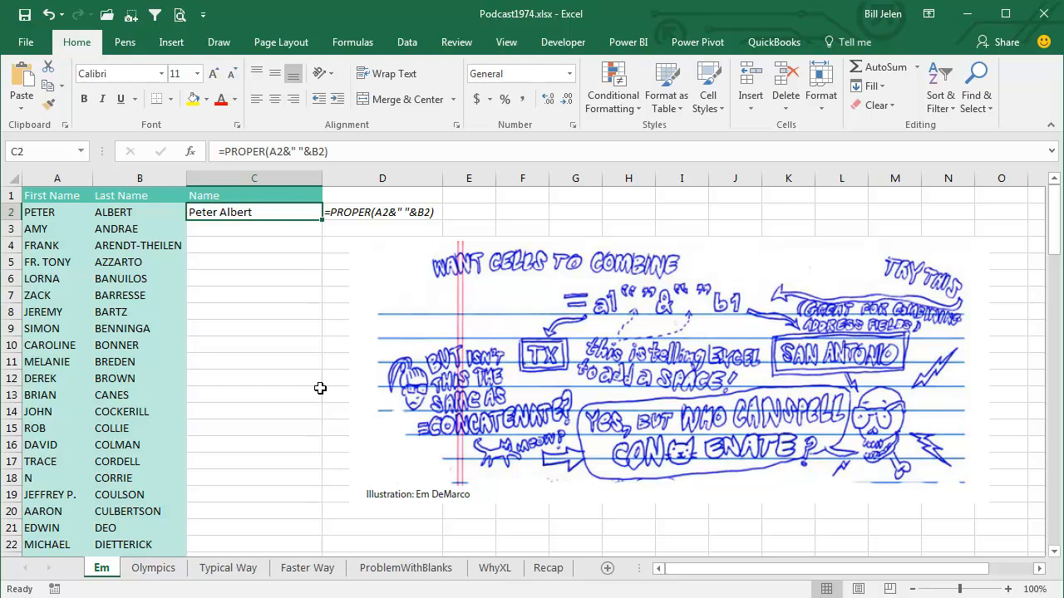
left_click(153, 568)
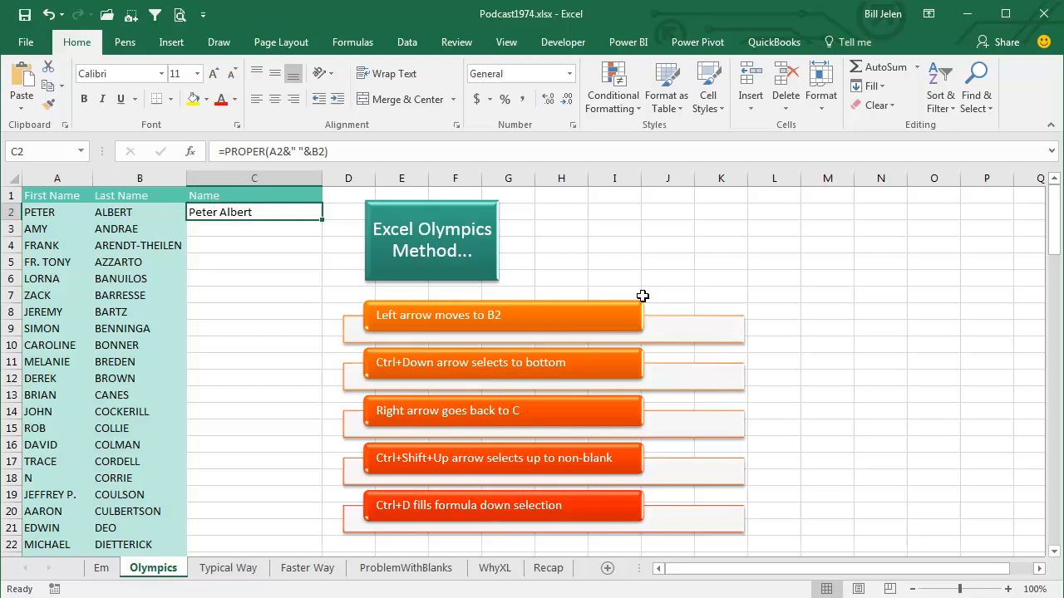
mouse_move(545, 315)
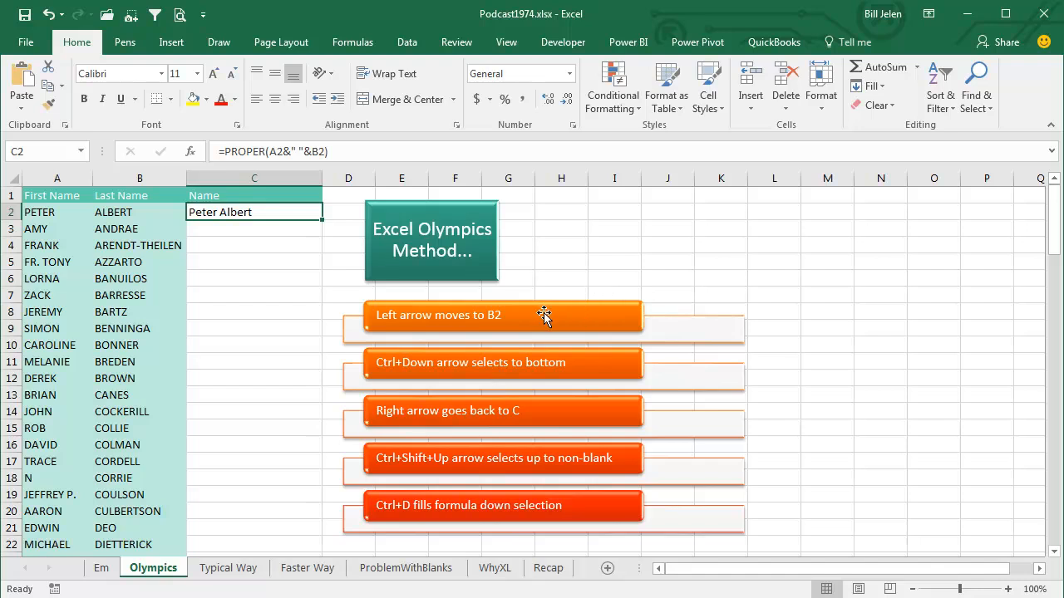
mouse_move(987, 446)
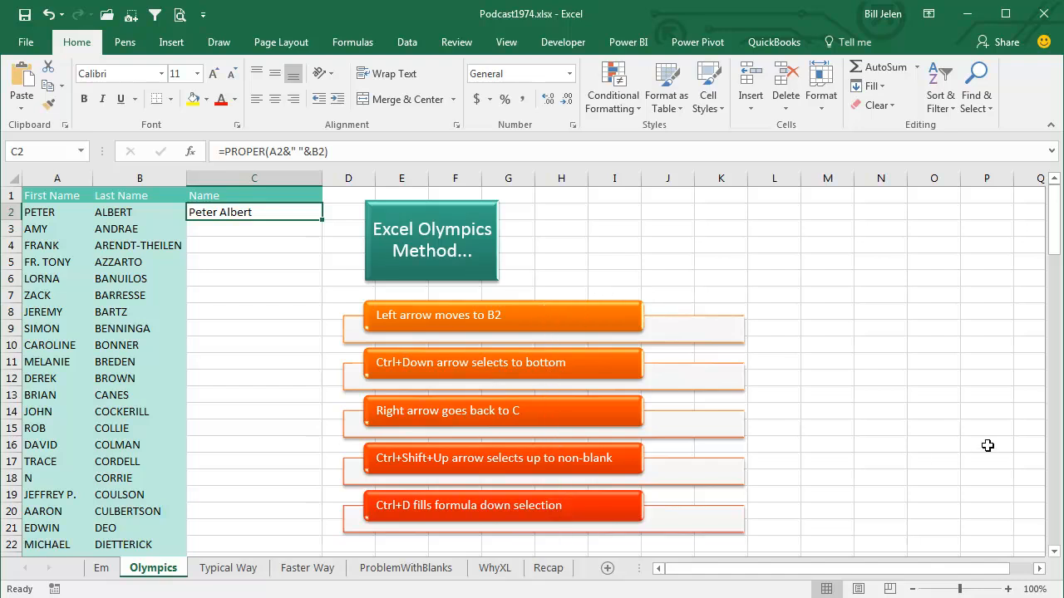
mouse_move(1008, 430)
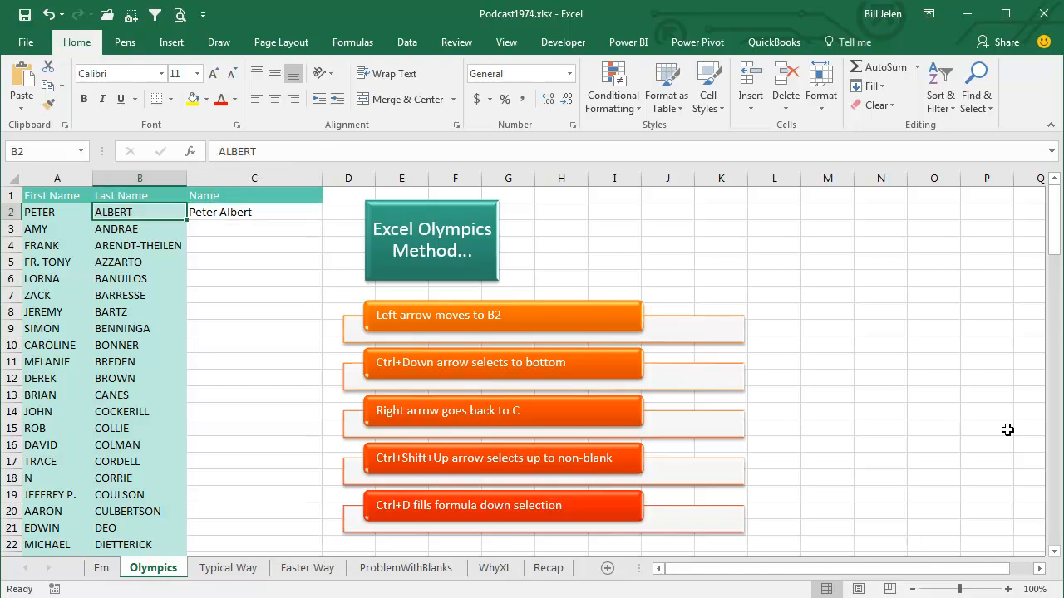
Fill the name formula down column C through row 112 with Ctrl+D, then go to Typical Way.
key("ctrl+down")
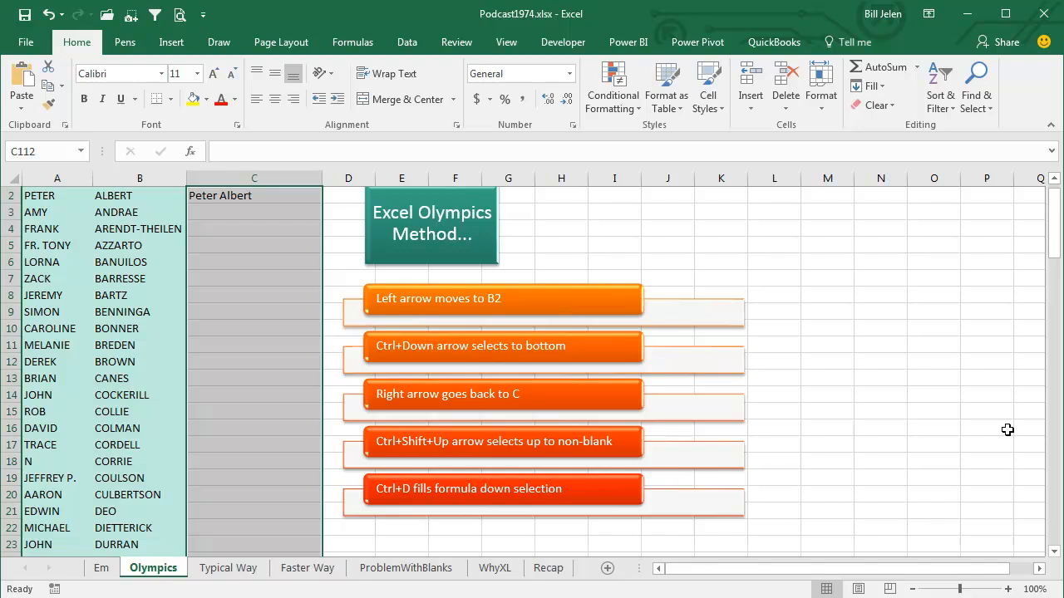
key("ctrl+d")
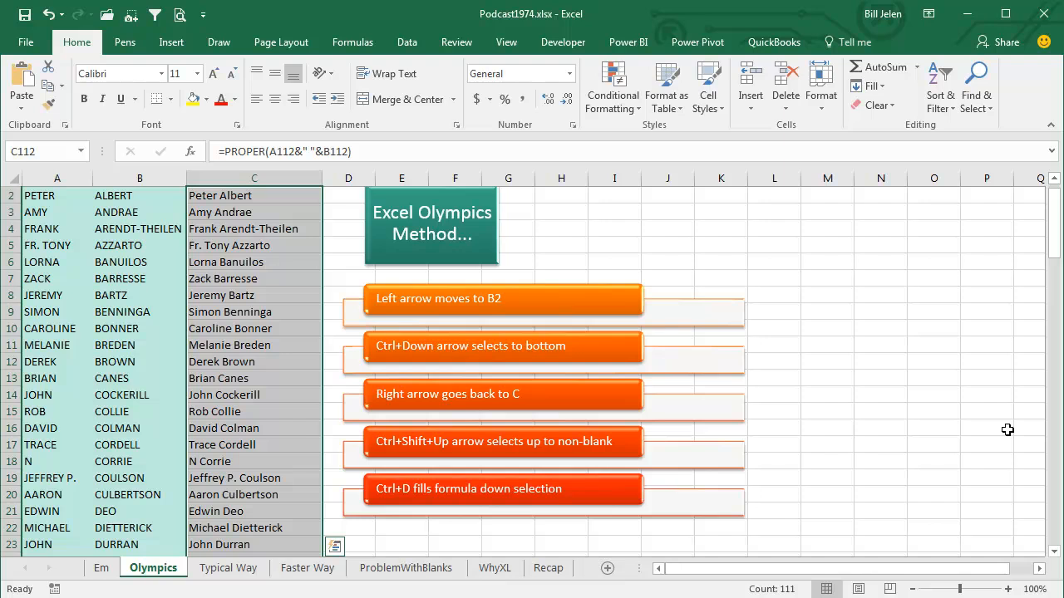
mouse_move(555, 299)
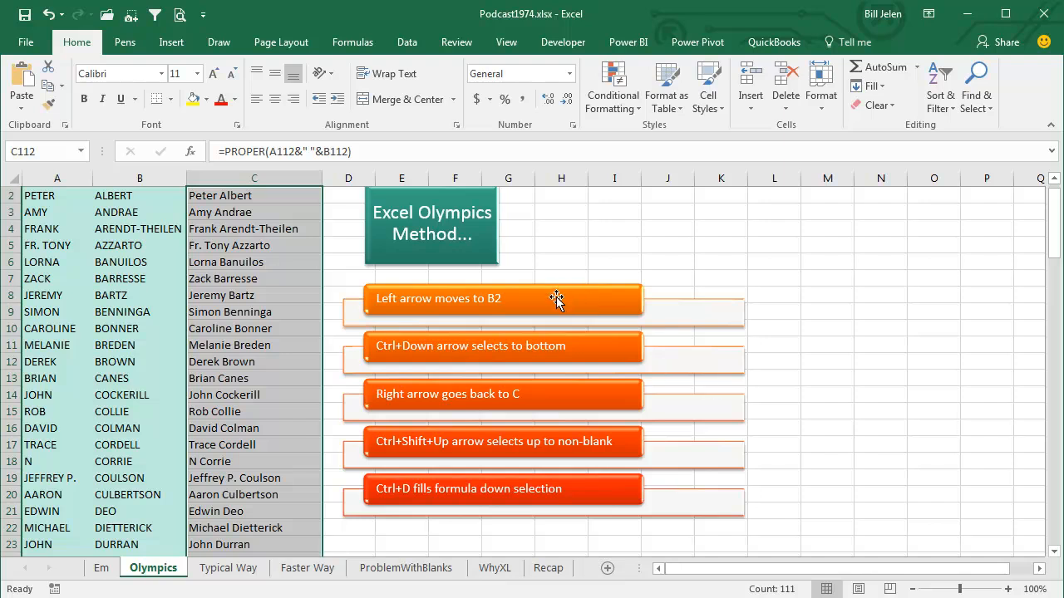
left_click(228, 569)
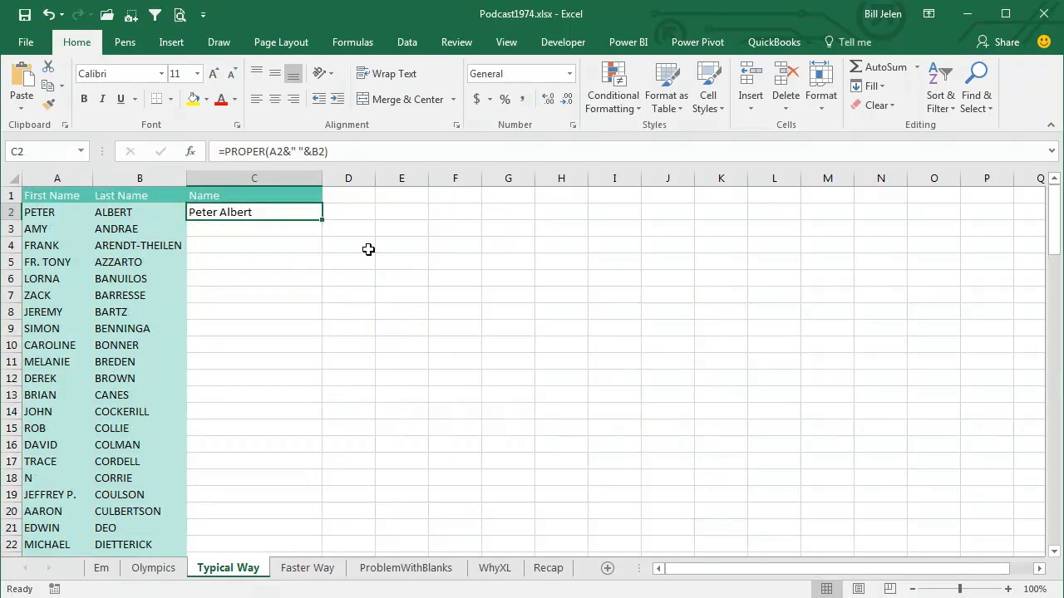
mouse_move(219, 212)
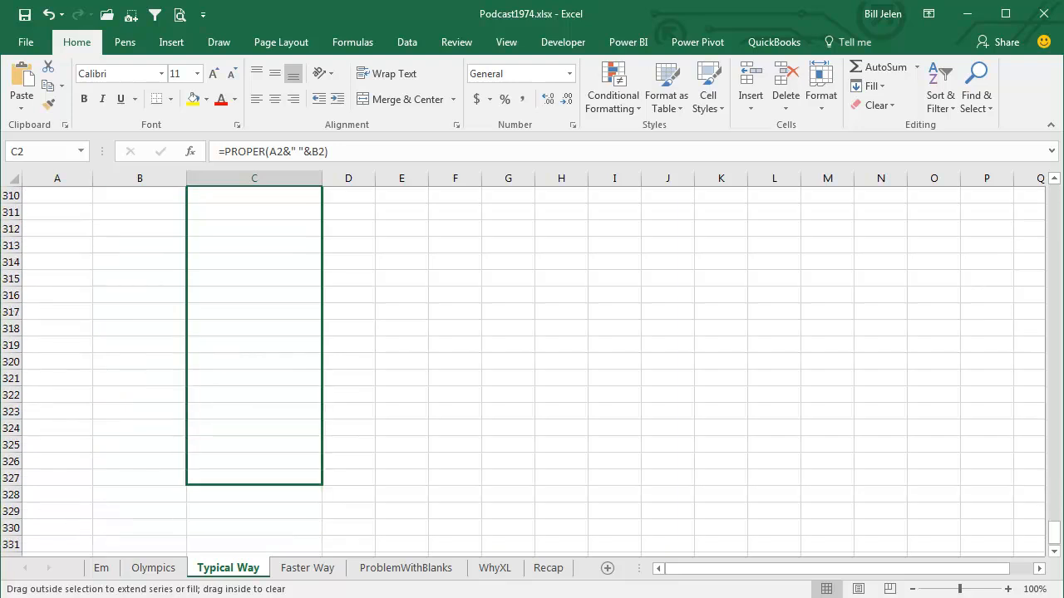
Drag the C2 name formula down column C to row 112, then go to Faster Way.
scroll("down", 3)
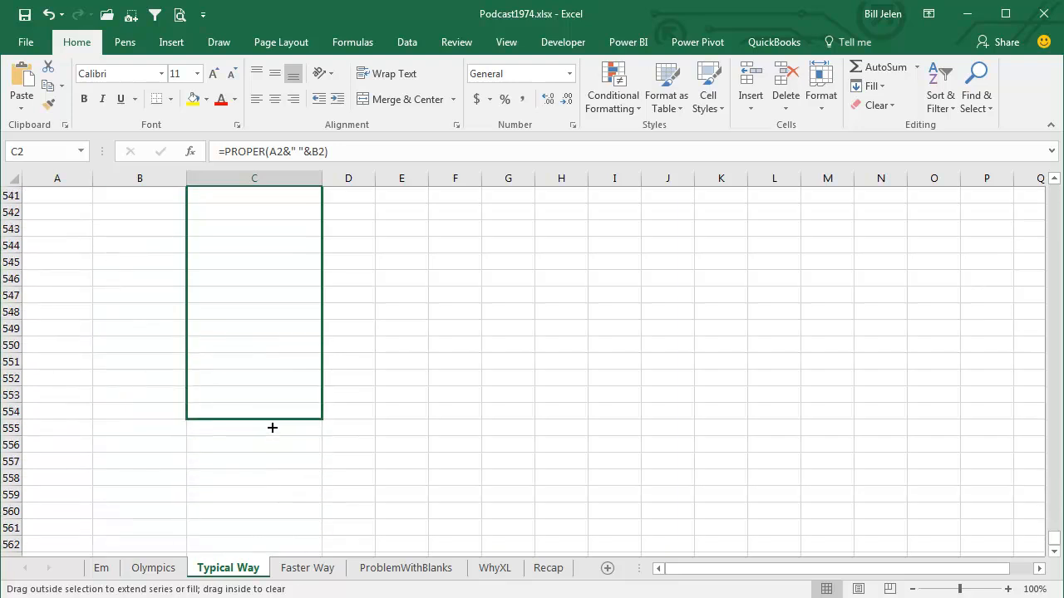
scroll("up", 3)
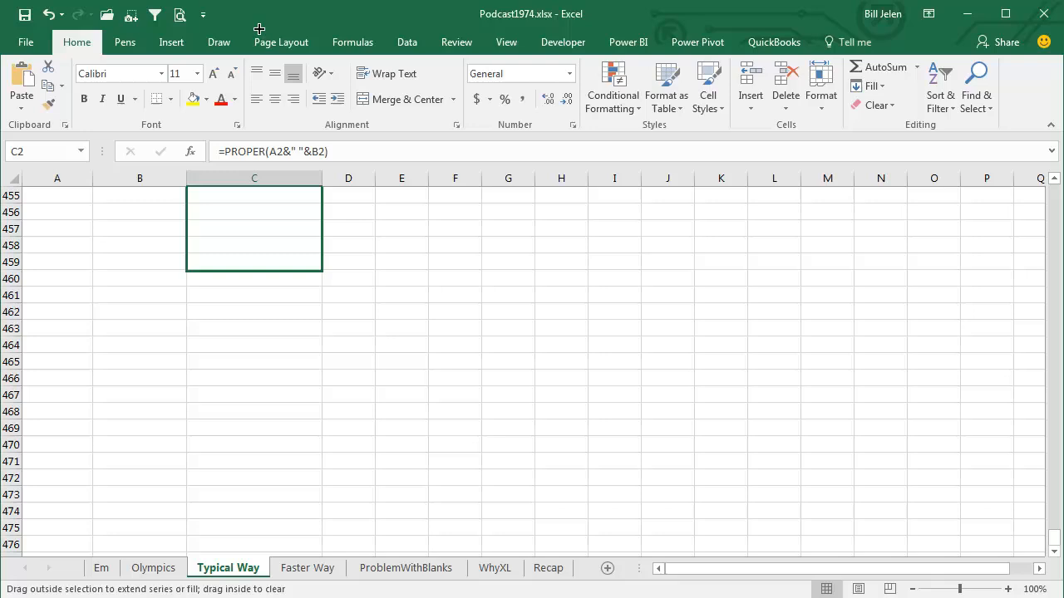
scroll("up", 3)
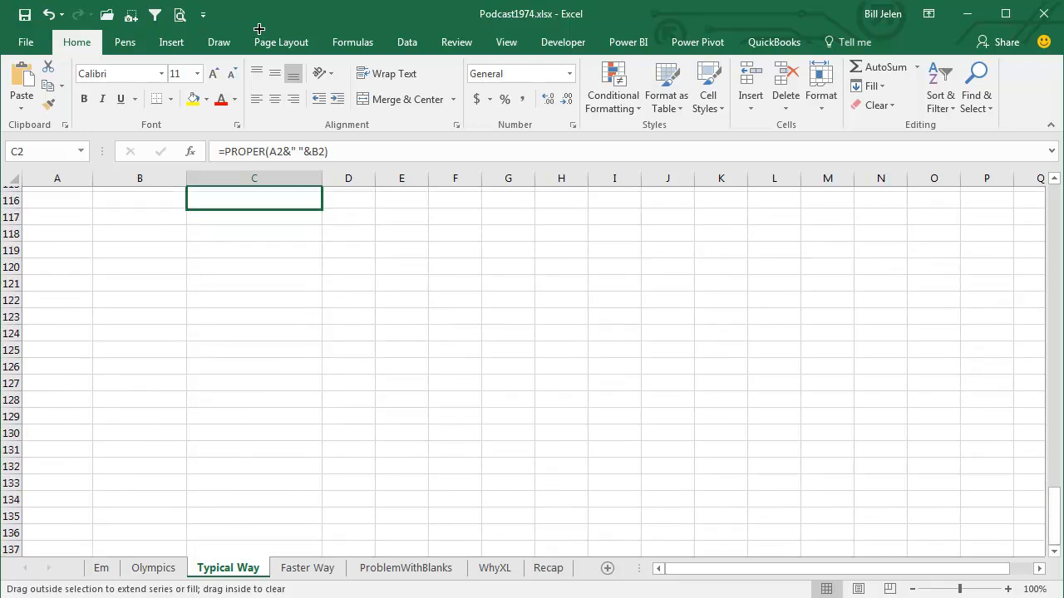
scroll("up", 3)
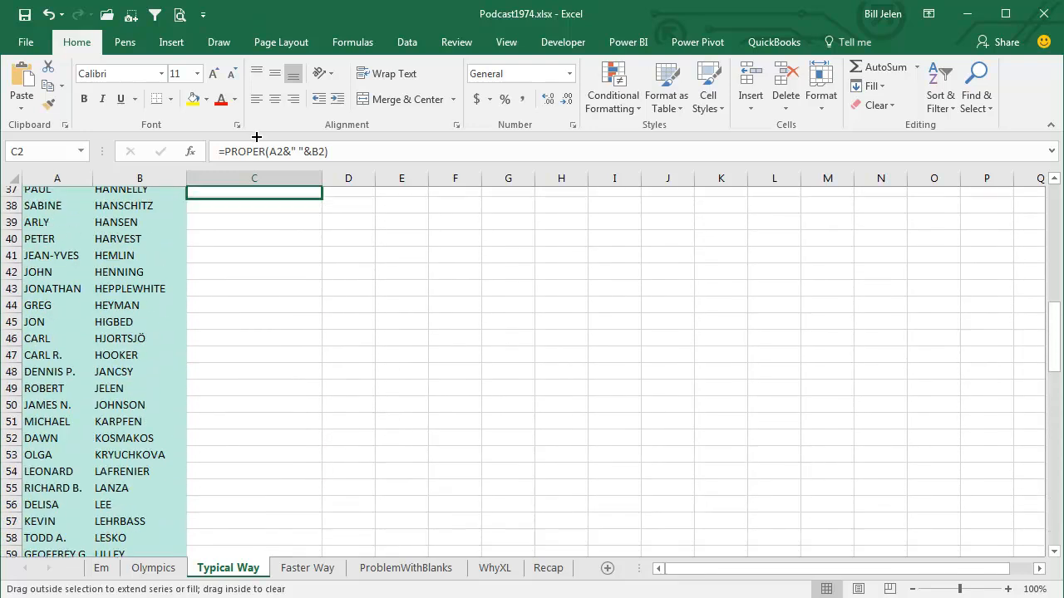
scroll("up", 3)
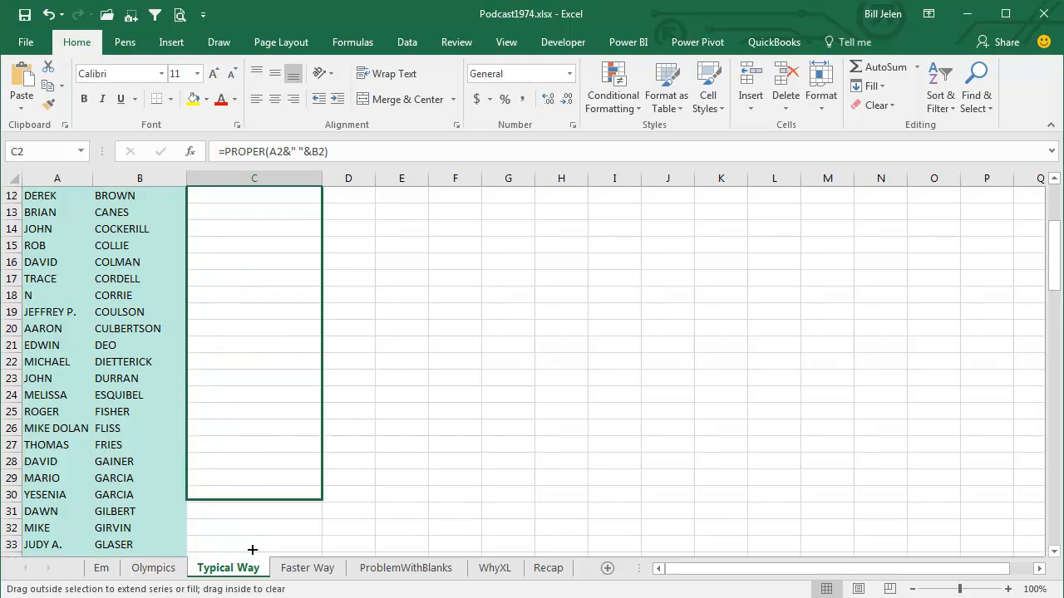
scroll("down", 3)
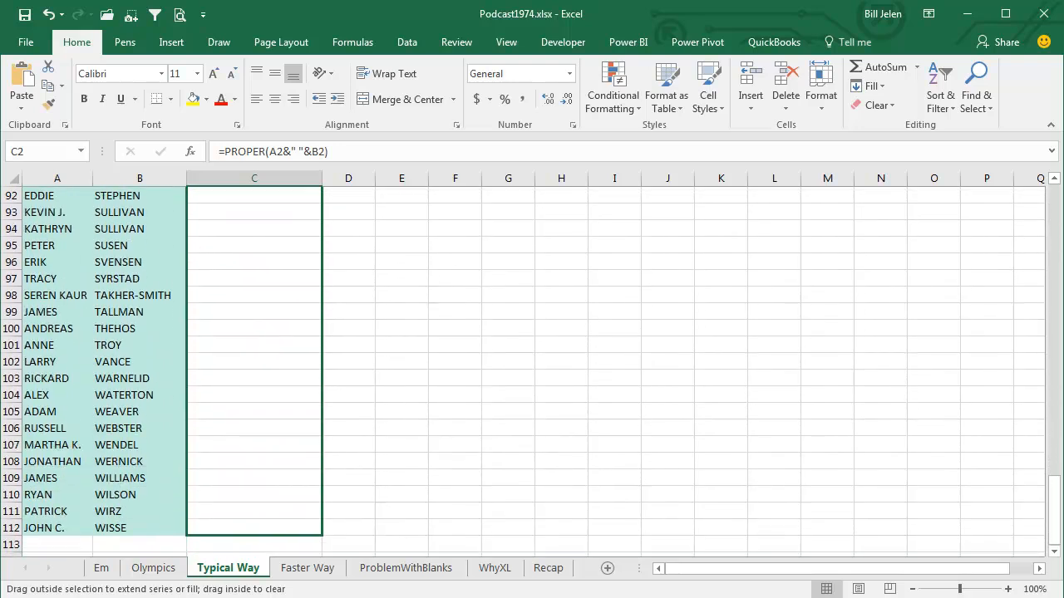
scroll("down", 3)
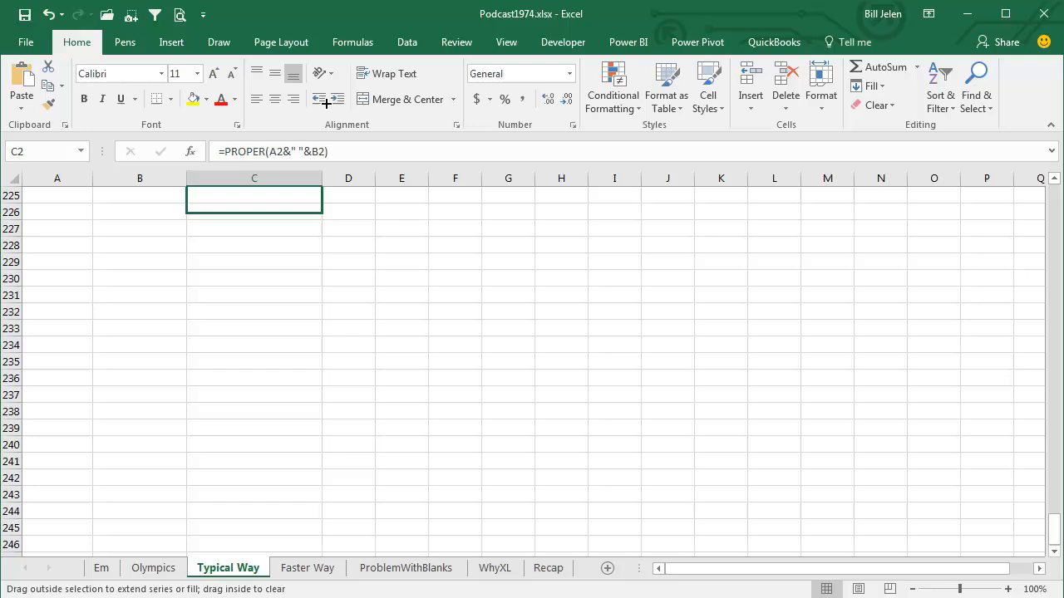
scroll("up", 3)
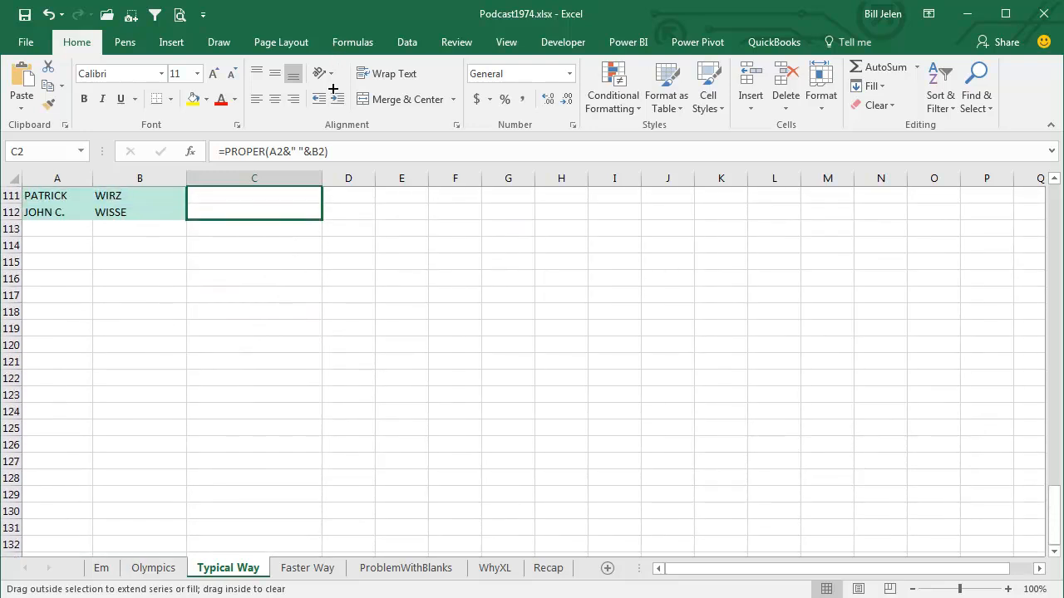
left_click_drag(252, 203, 302, 263)
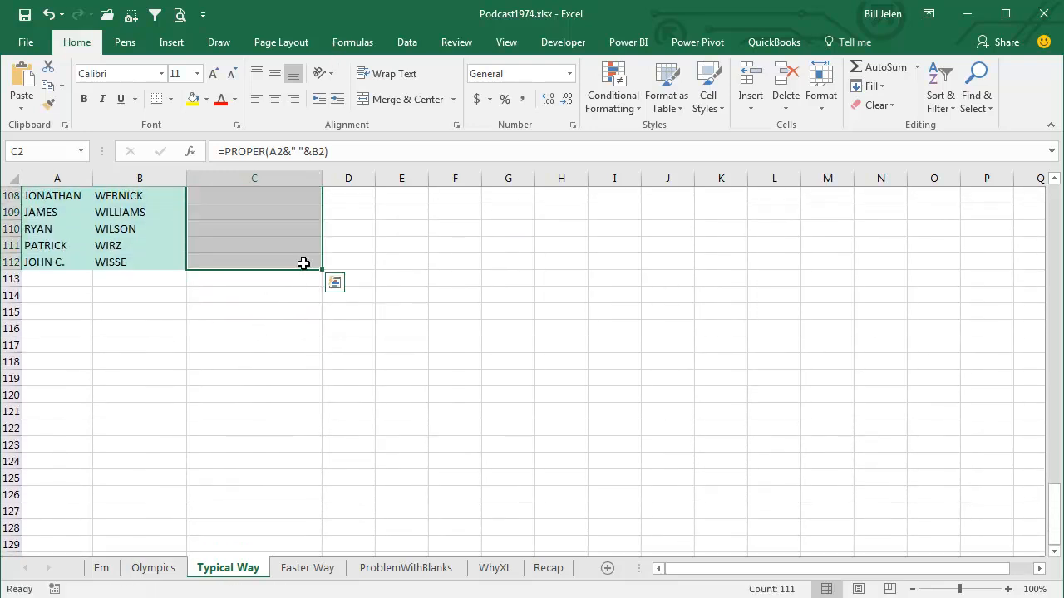
left_click(306, 569)
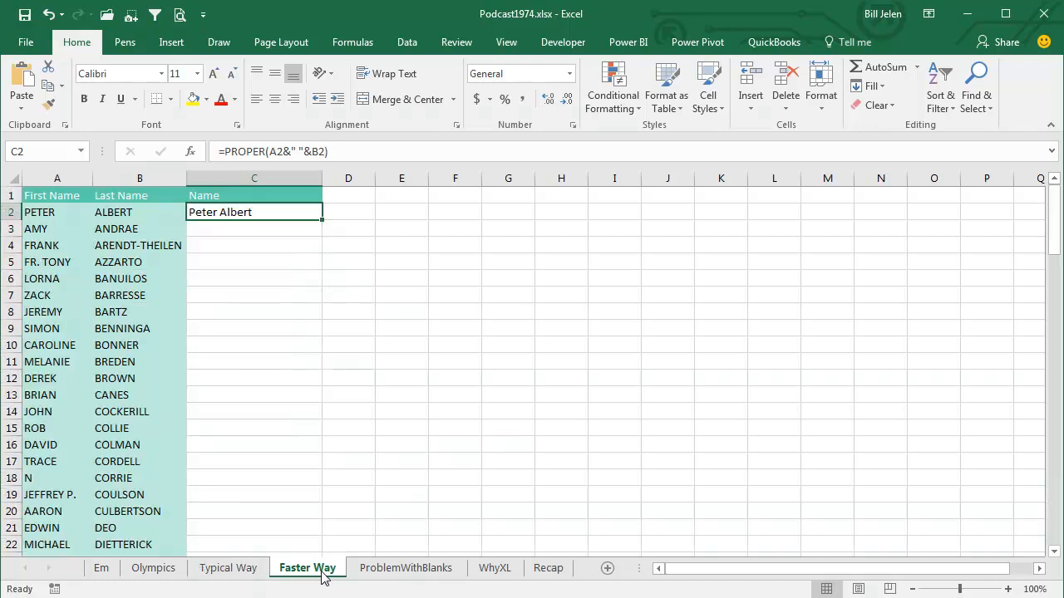
mouse_move(422, 329)
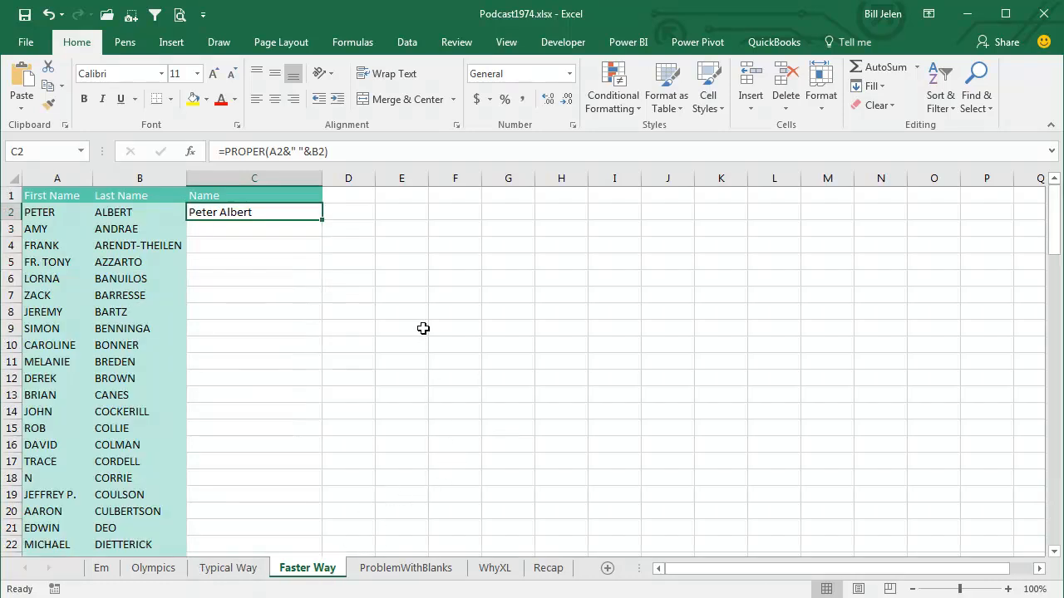
mouse_move(356, 245)
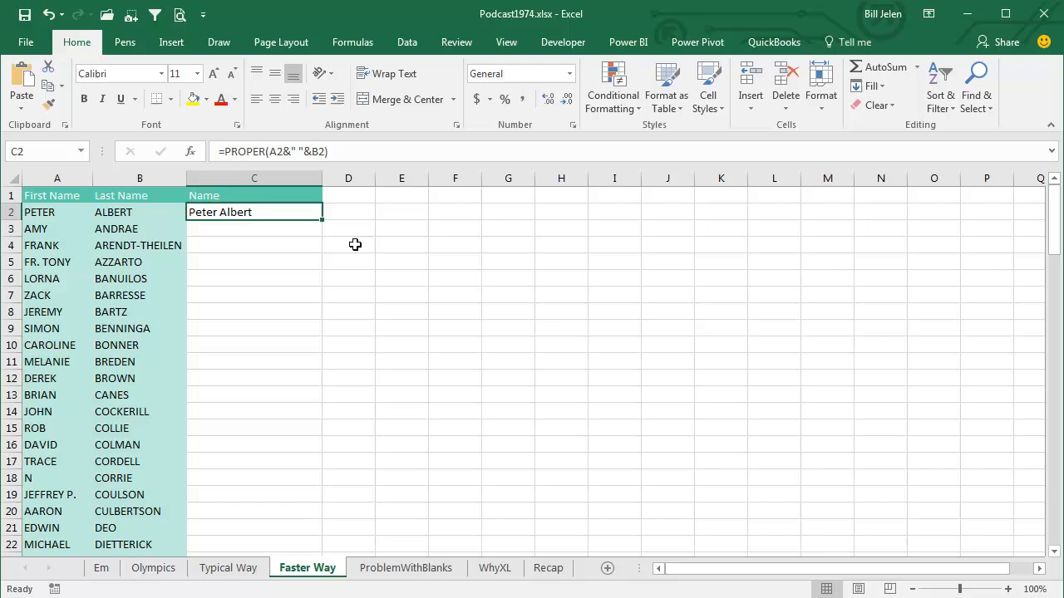
mouse_move(329, 227)
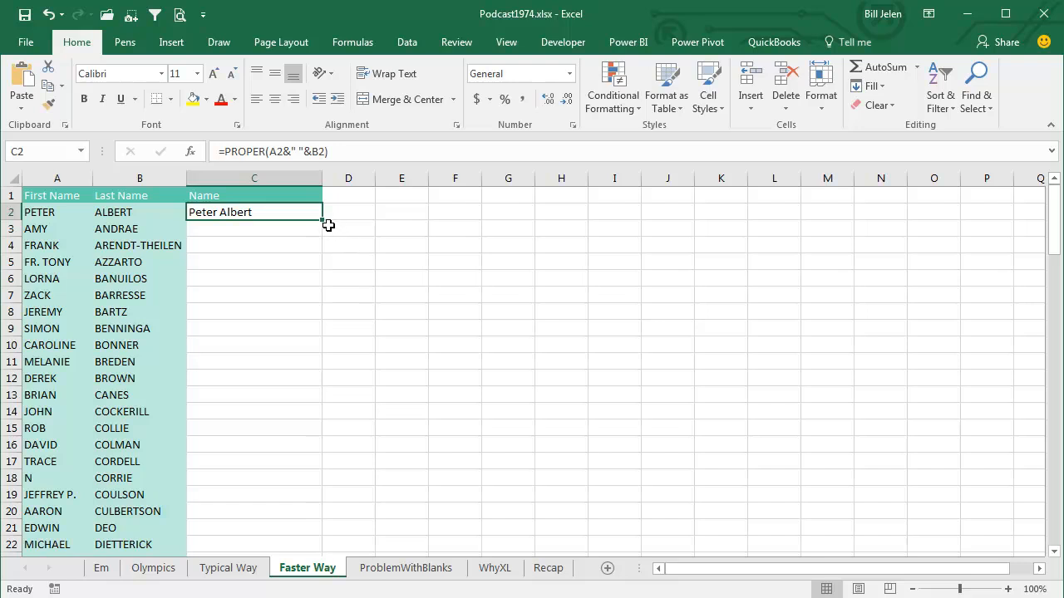
mouse_move(324, 222)
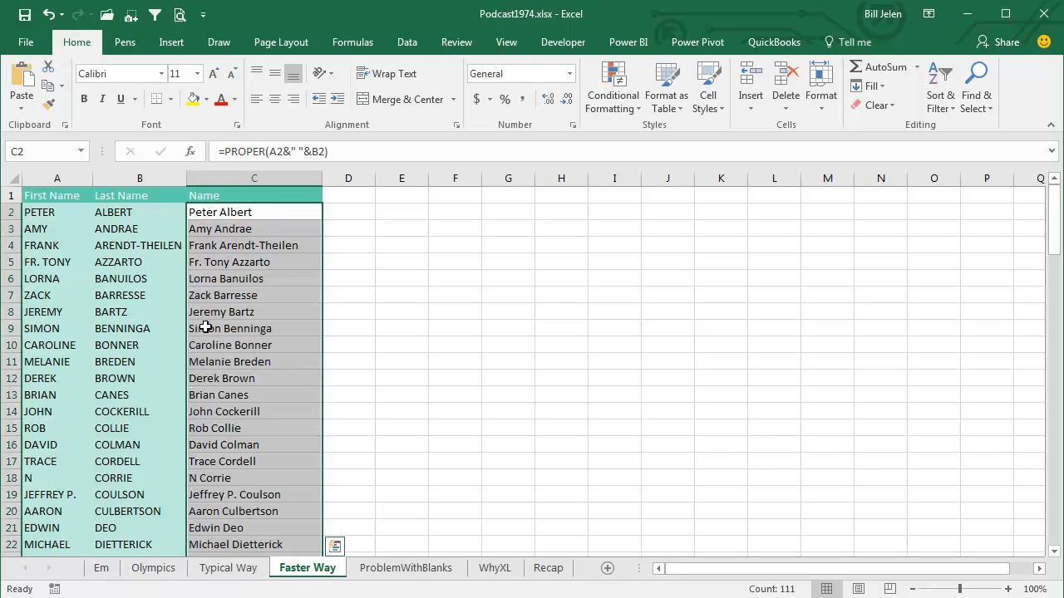
scroll("down", 3)
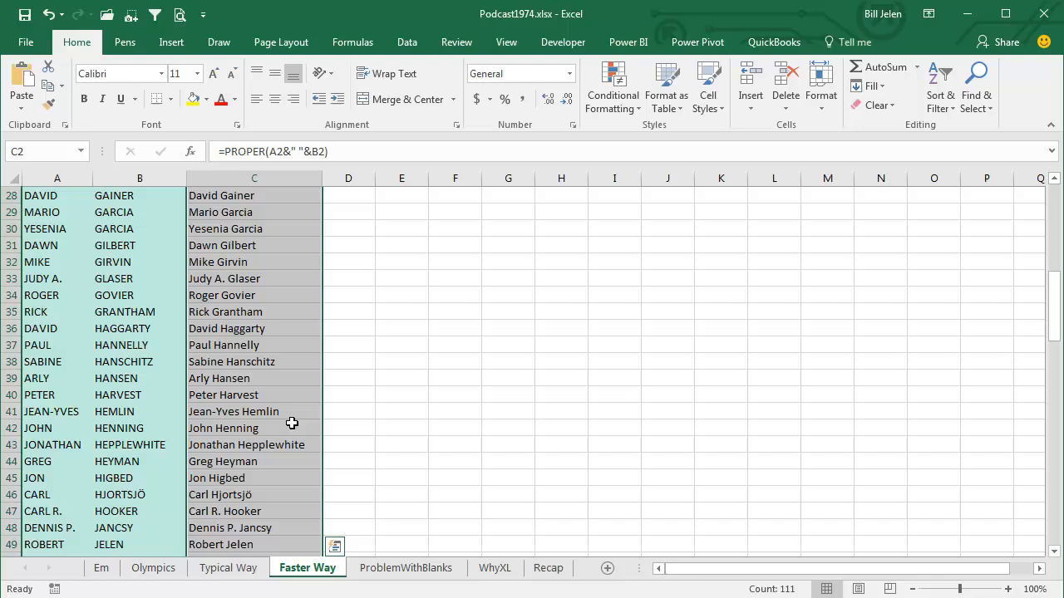
scroll("down", 3)
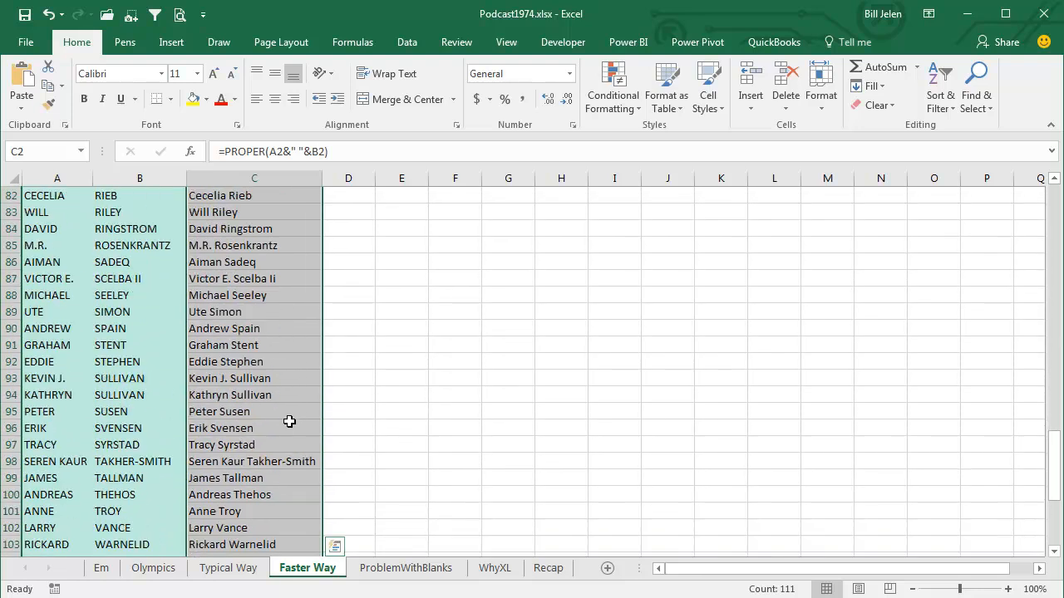
scroll("down", 3)
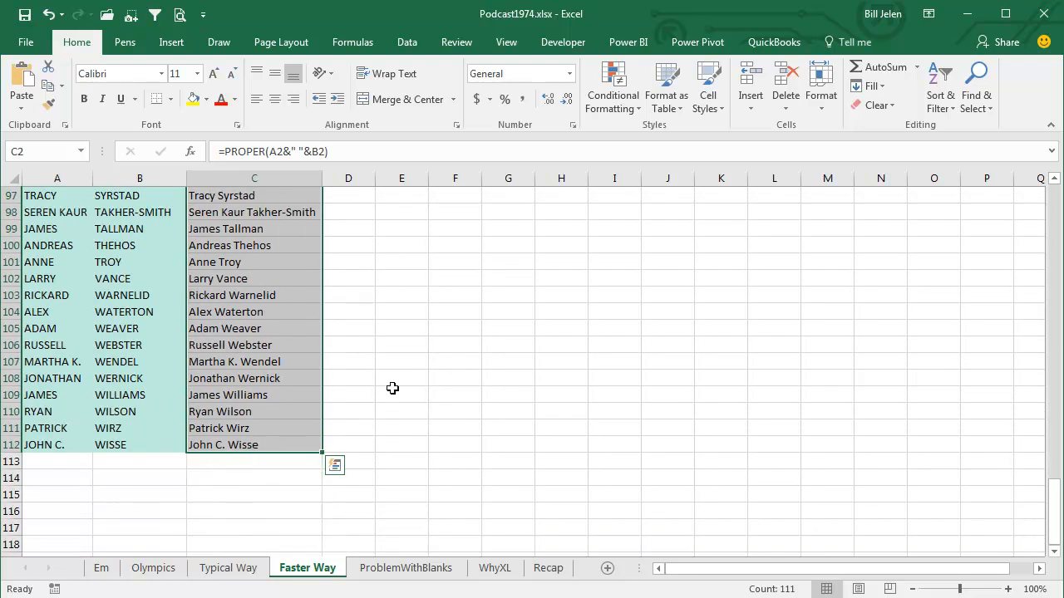
mouse_move(476, 353)
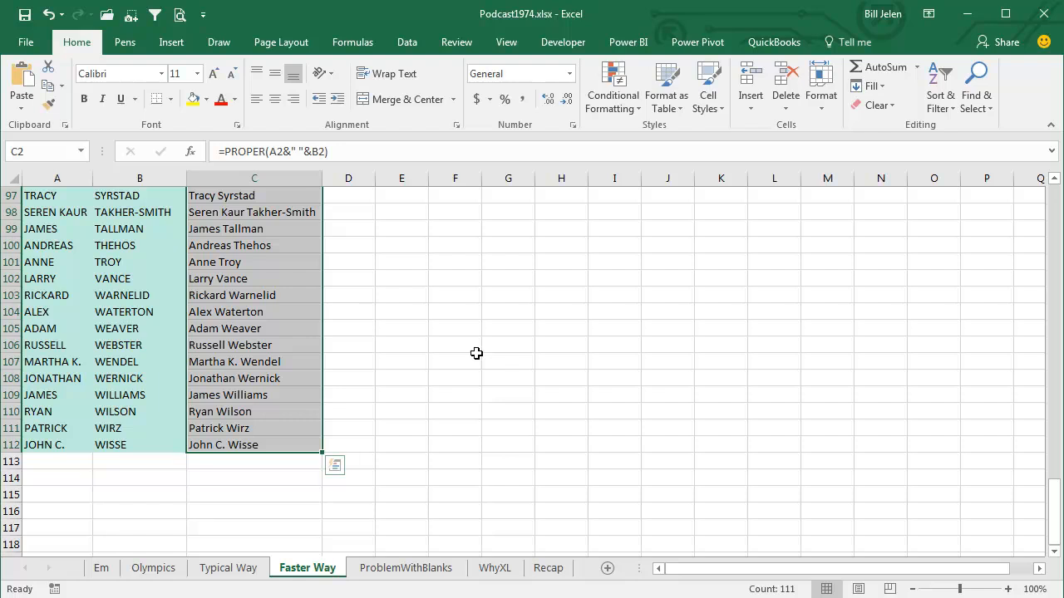
mouse_move(438, 369)
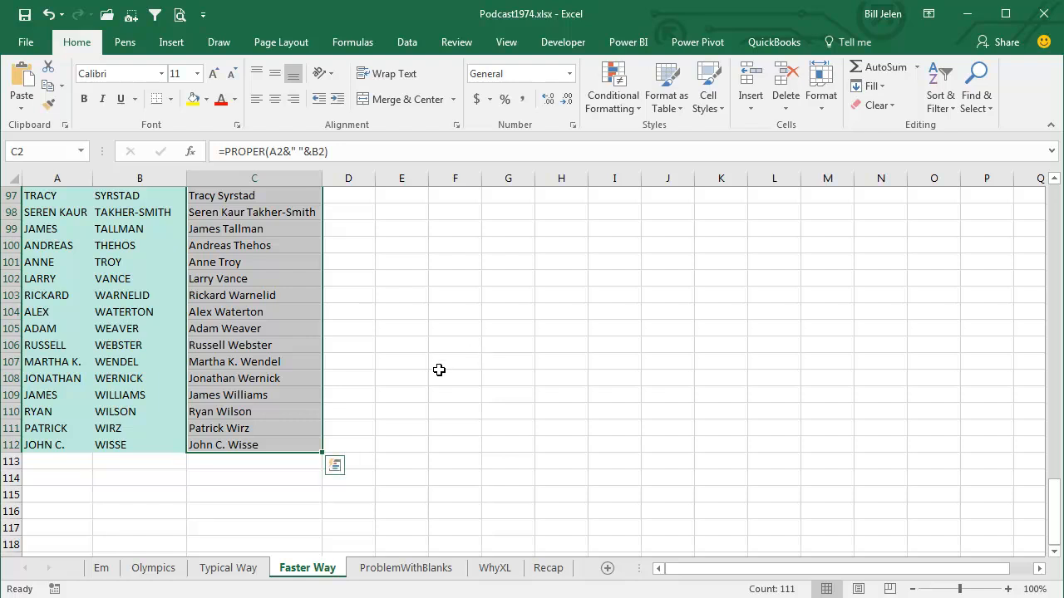
scroll("up", 3)
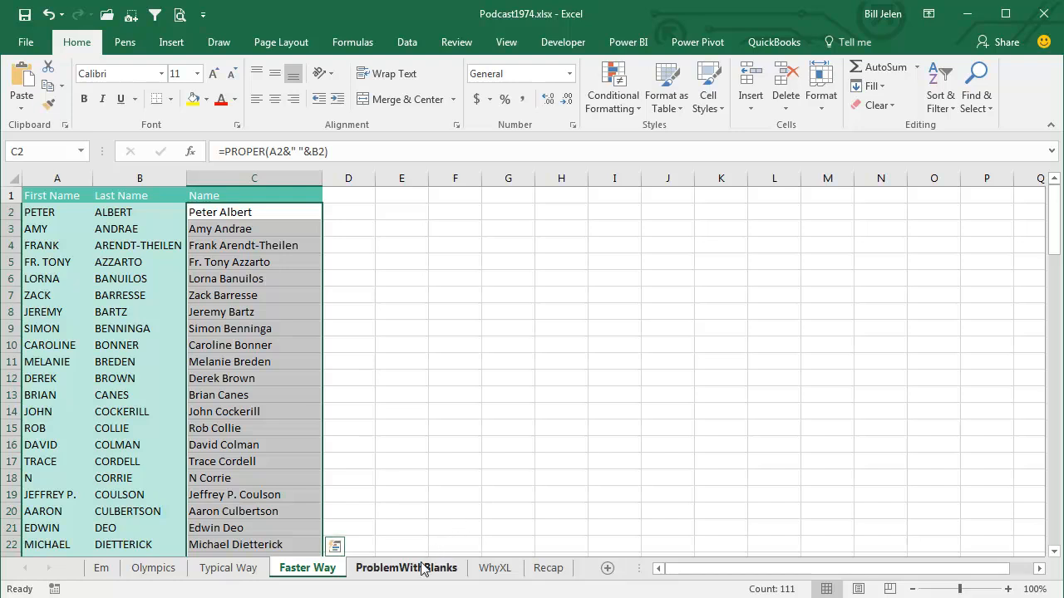
Go to the ProblemWithBlanks sheet, where row 9's last name is blank.
left_click(406, 569)
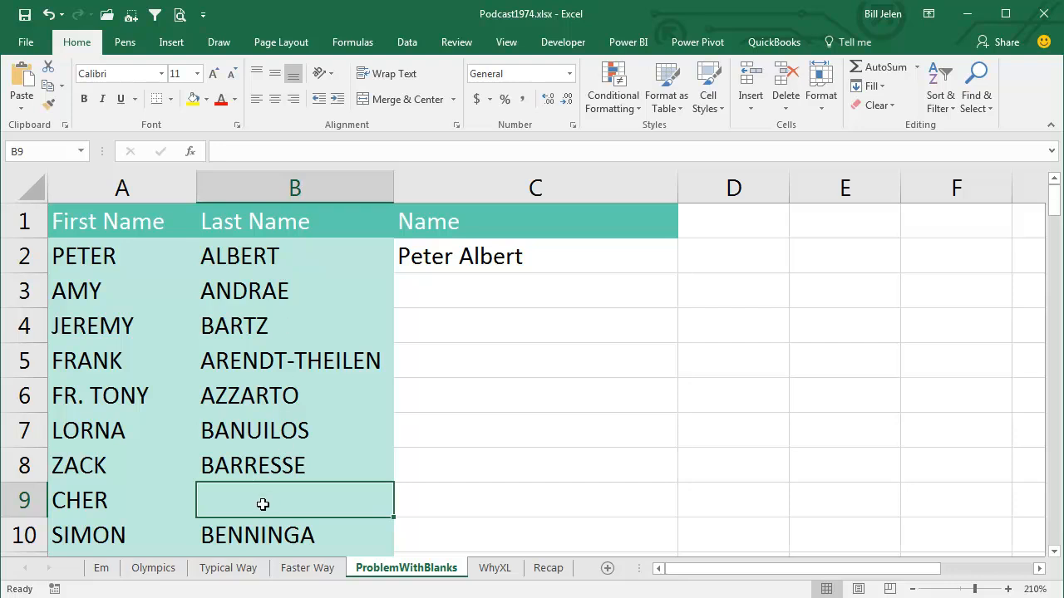
Replace CHER in A9 with PRINCE and select the Peter Albert formula in C2.
left_click(121, 499)
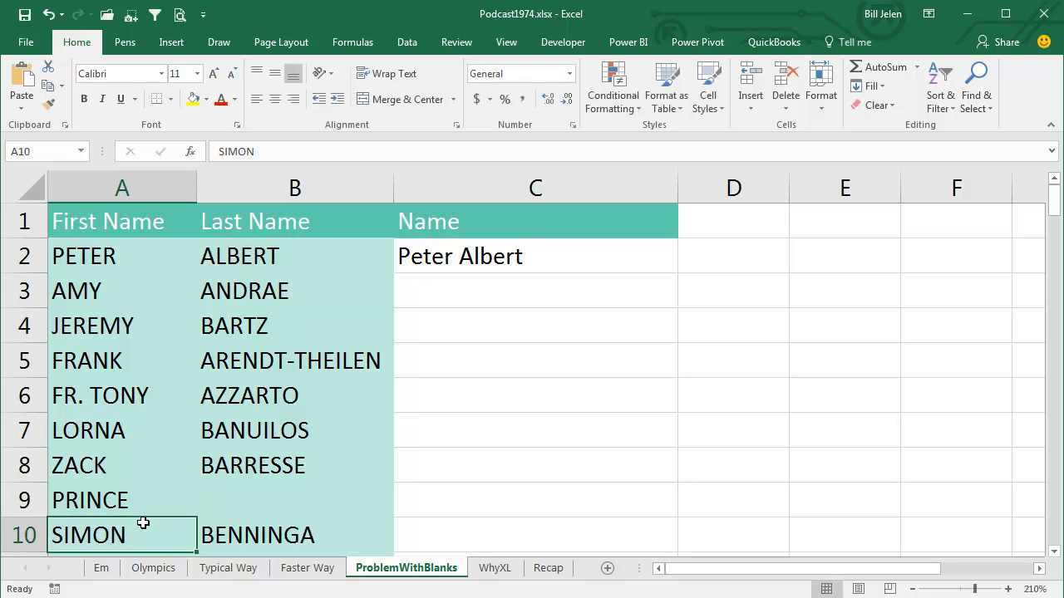
left_click(536, 256)
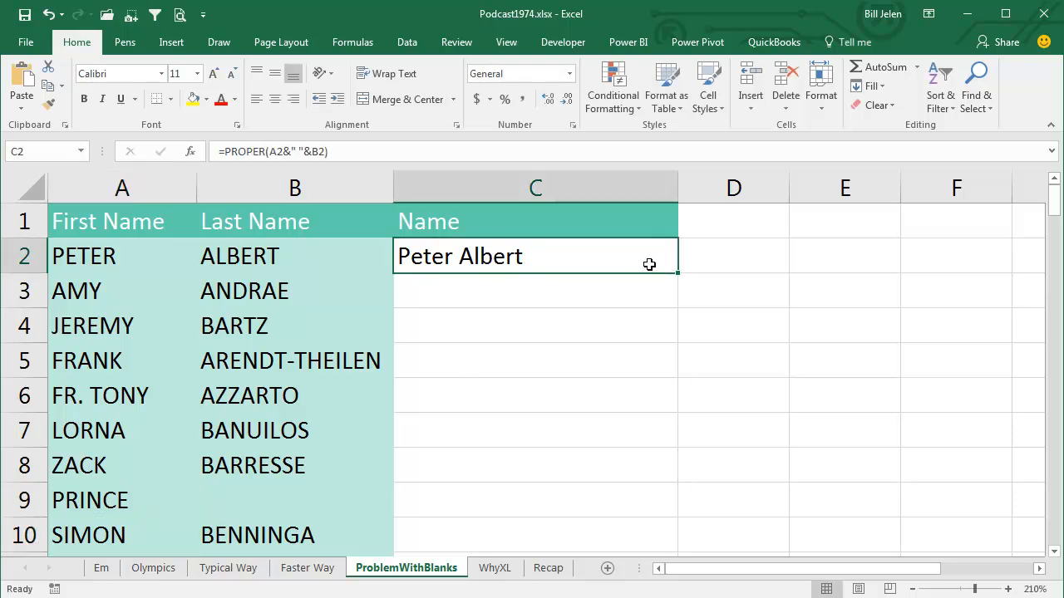
mouse_move(257, 291)
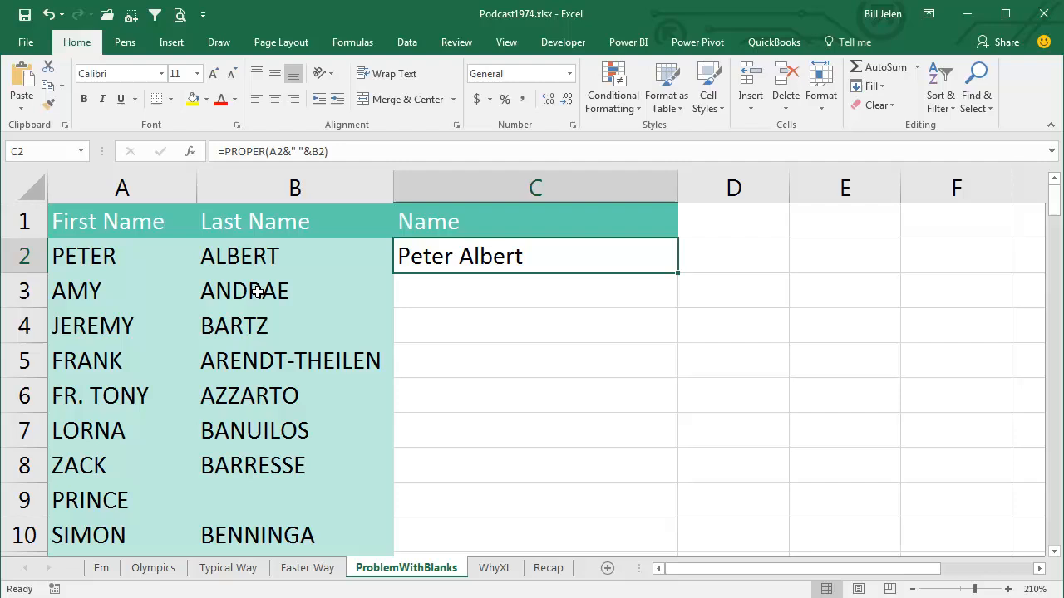
mouse_move(252, 468)
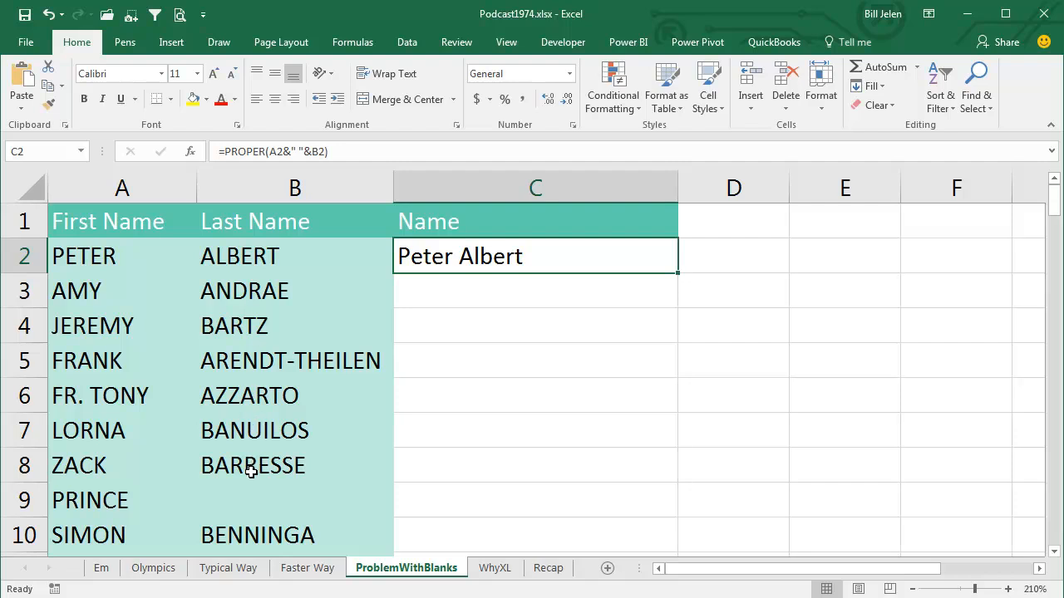
mouse_move(286, 503)
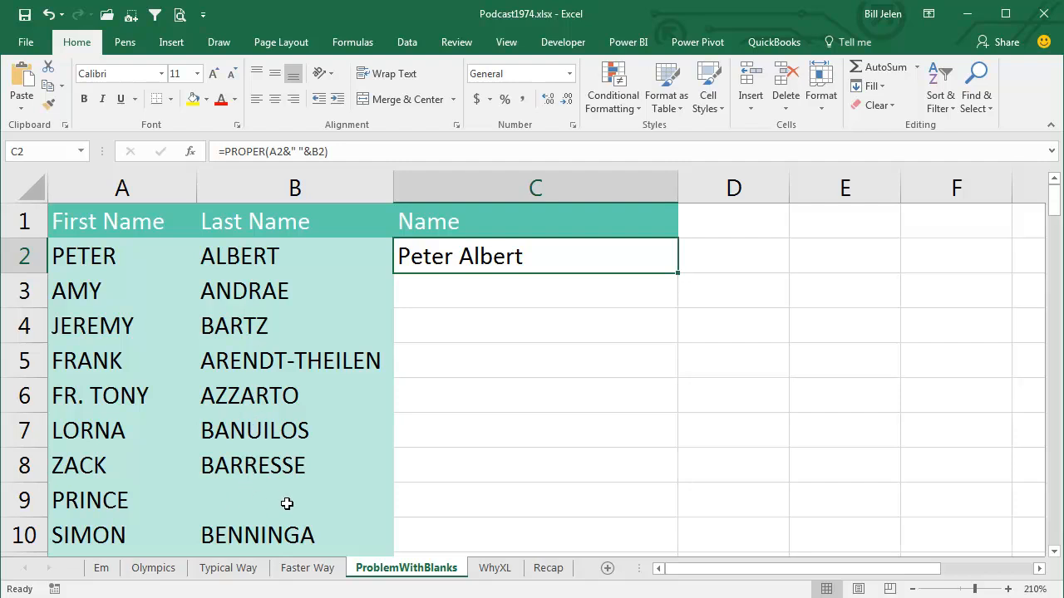
mouse_move(87, 498)
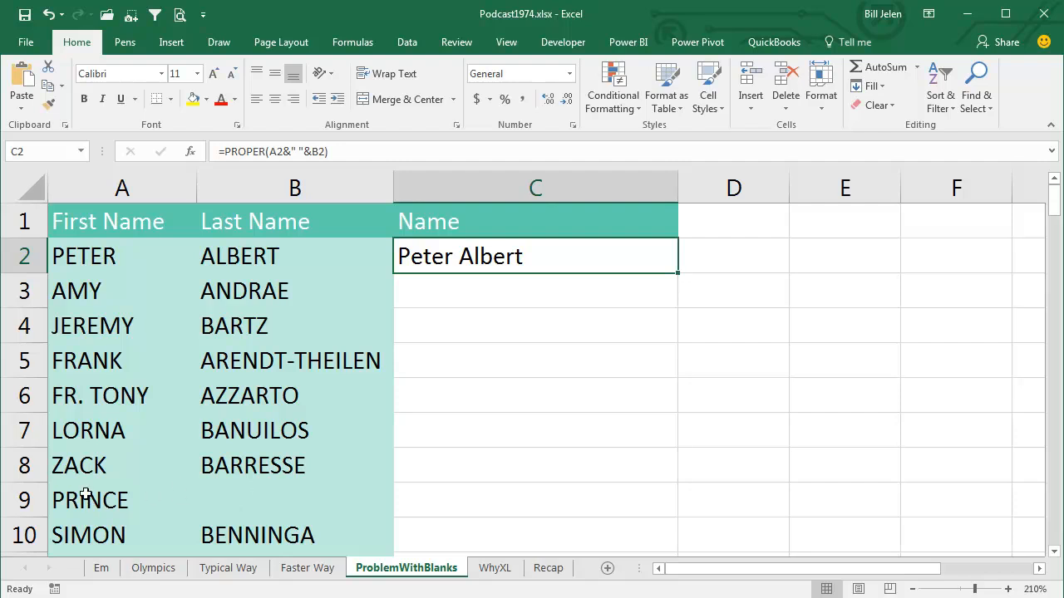
mouse_move(358, 401)
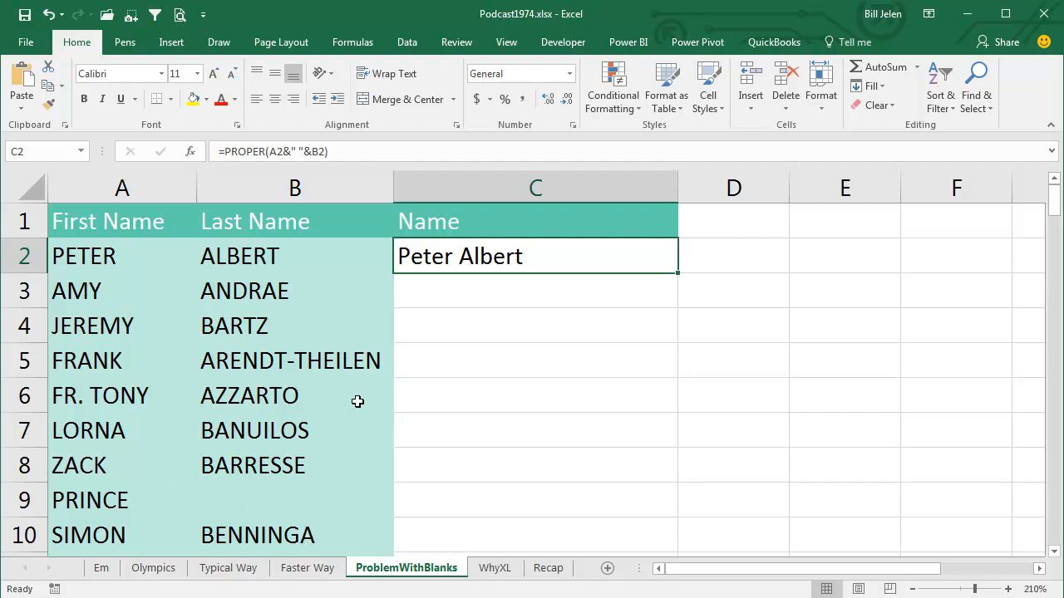
mouse_move(505, 356)
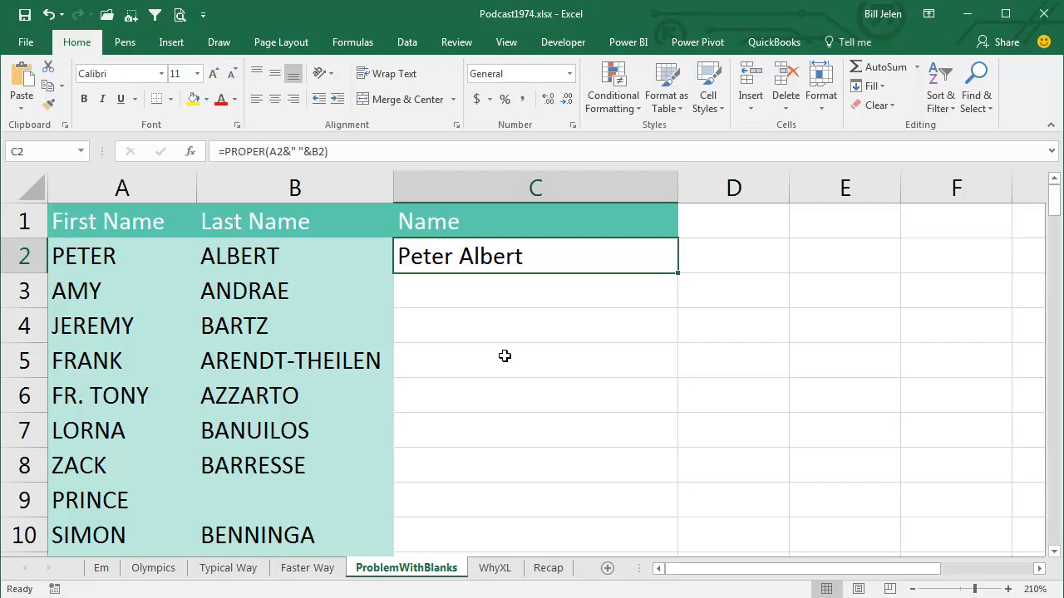
mouse_move(685, 279)
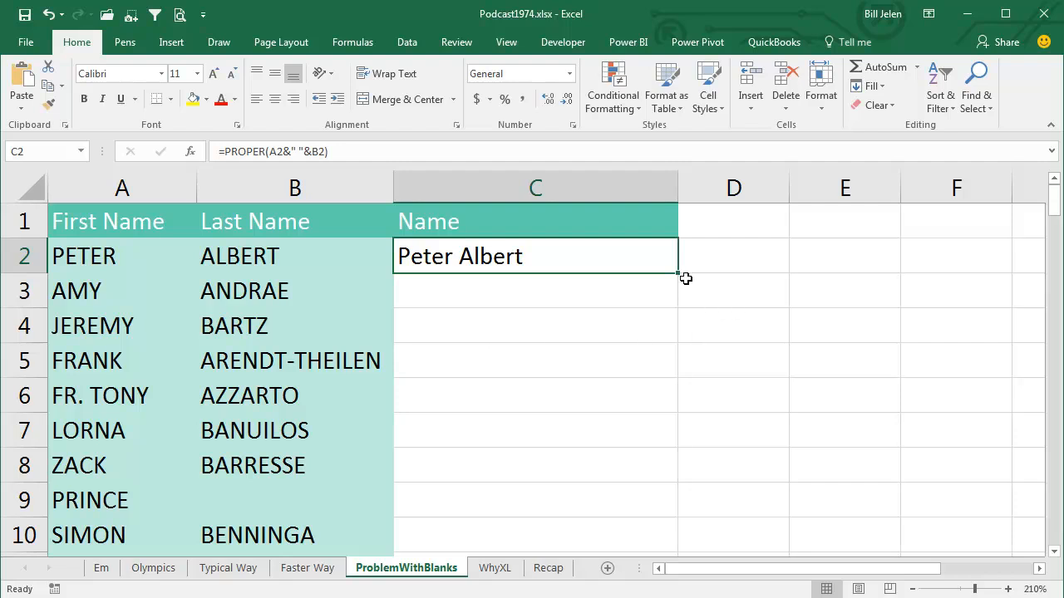
mouse_move(467, 355)
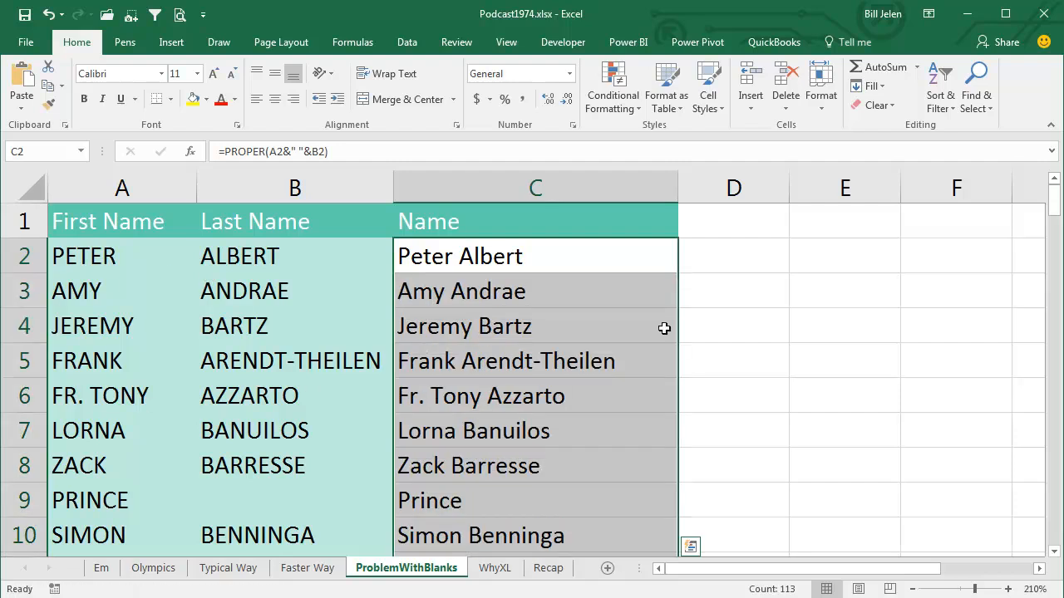
mouse_move(628, 375)
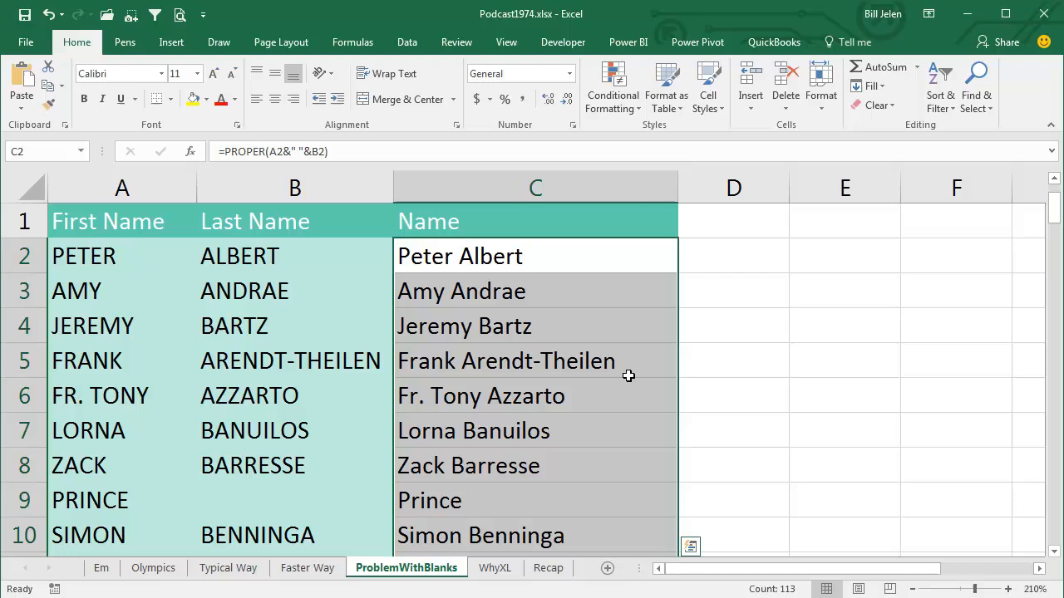
mouse_move(414, 498)
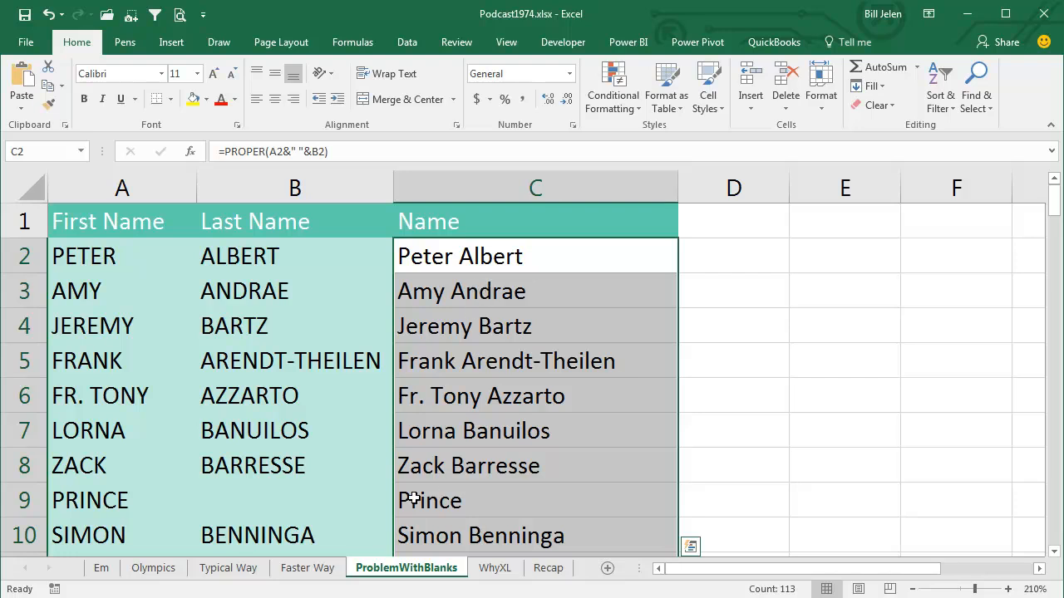
mouse_move(342, 498)
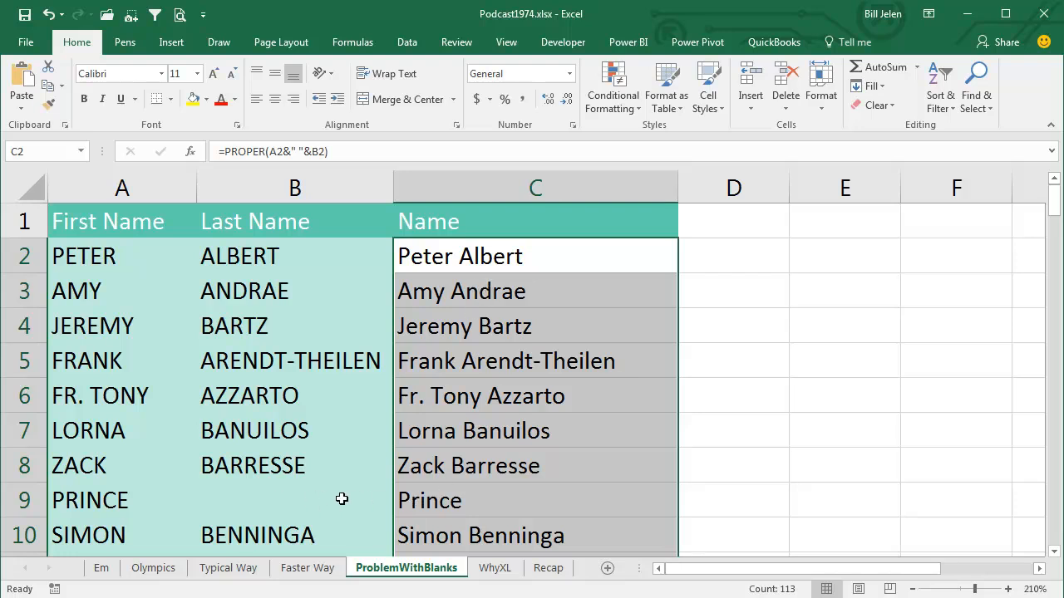
mouse_move(558, 311)
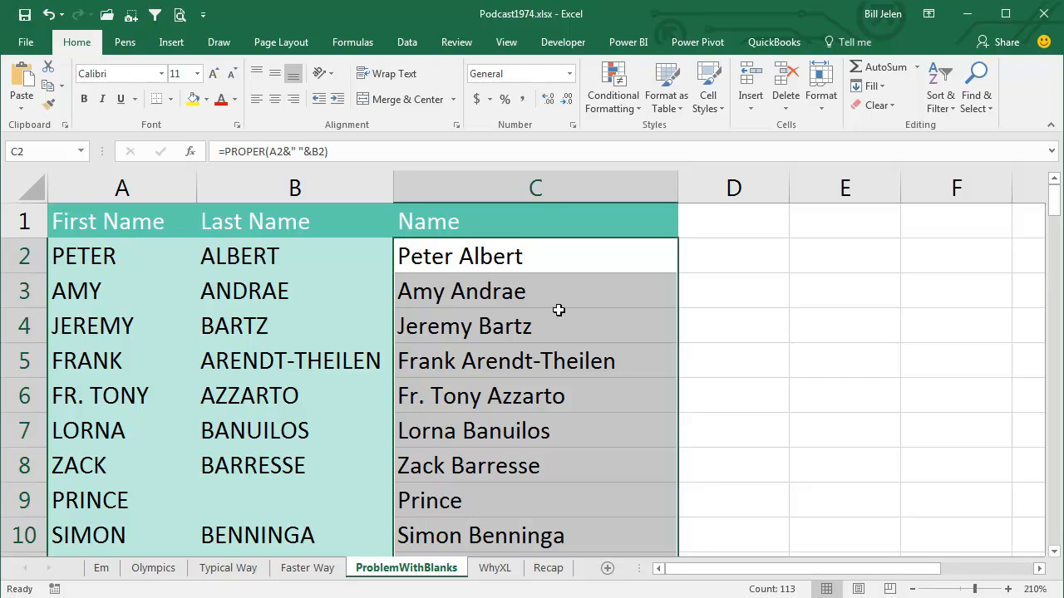
mouse_move(552, 291)
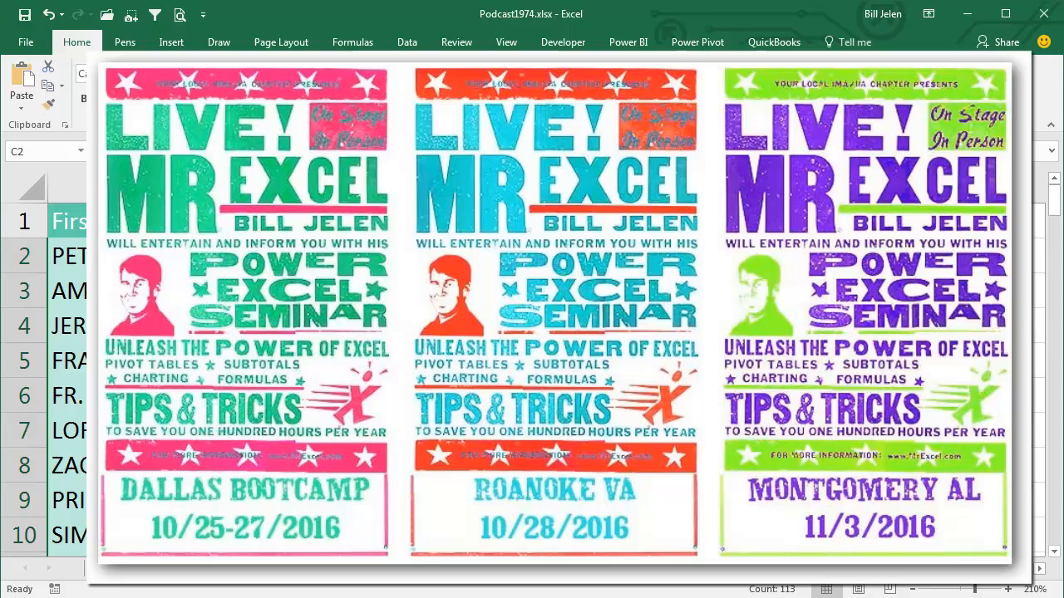
Go to the WhyXL sheet of movie sequels numbered with Roman numerals.
left_click(495, 569)
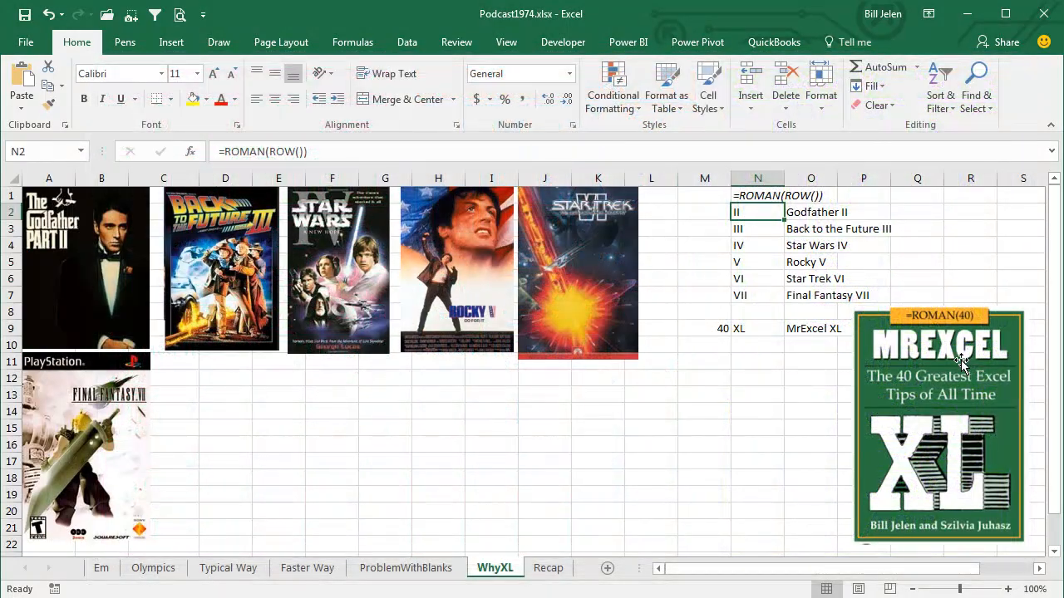
mouse_move(220, 429)
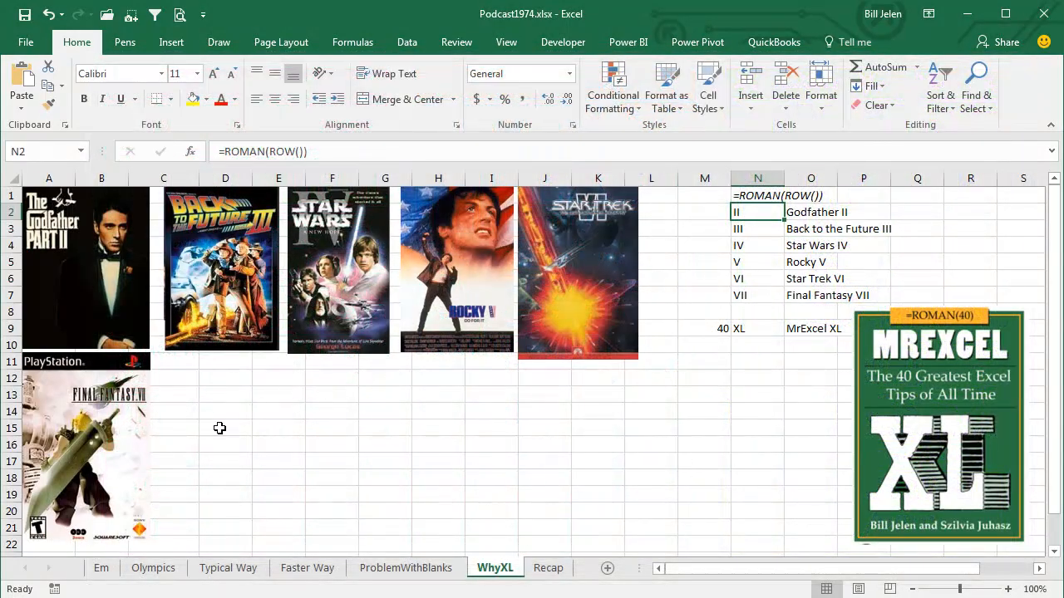
mouse_move(143, 341)
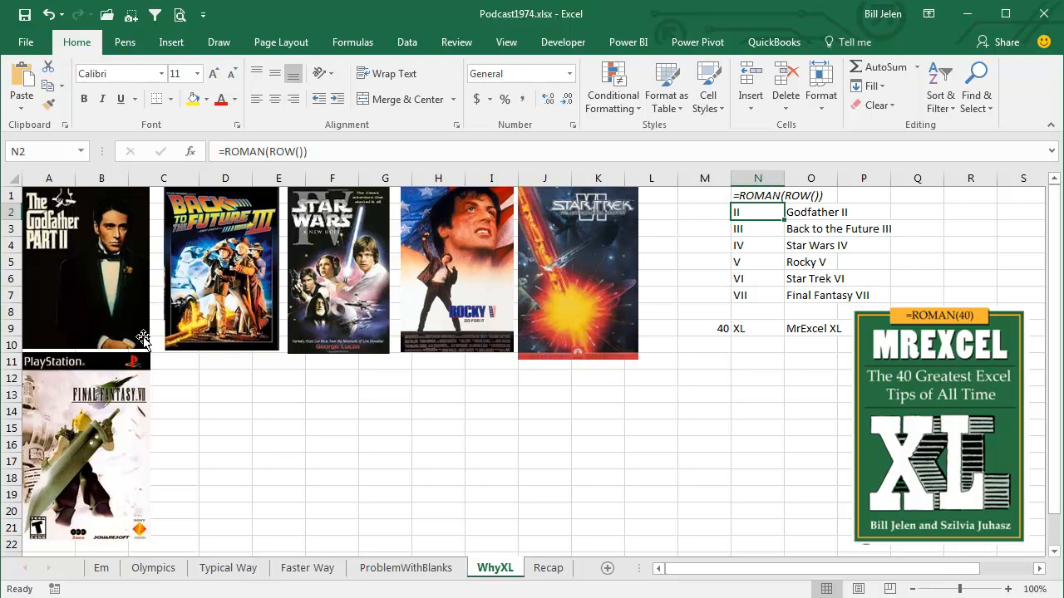
mouse_move(75, 293)
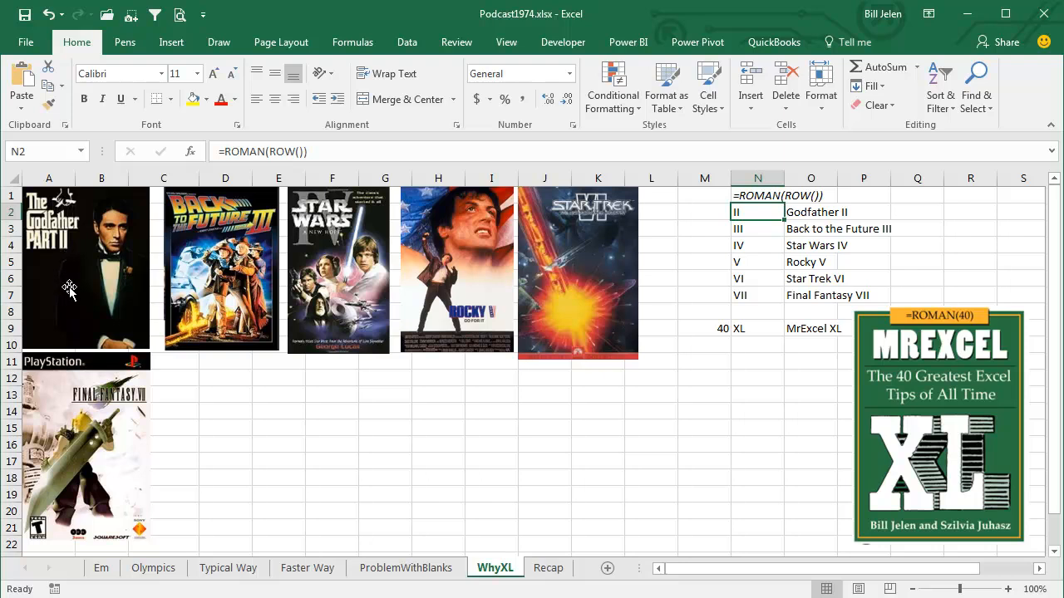
mouse_move(298, 273)
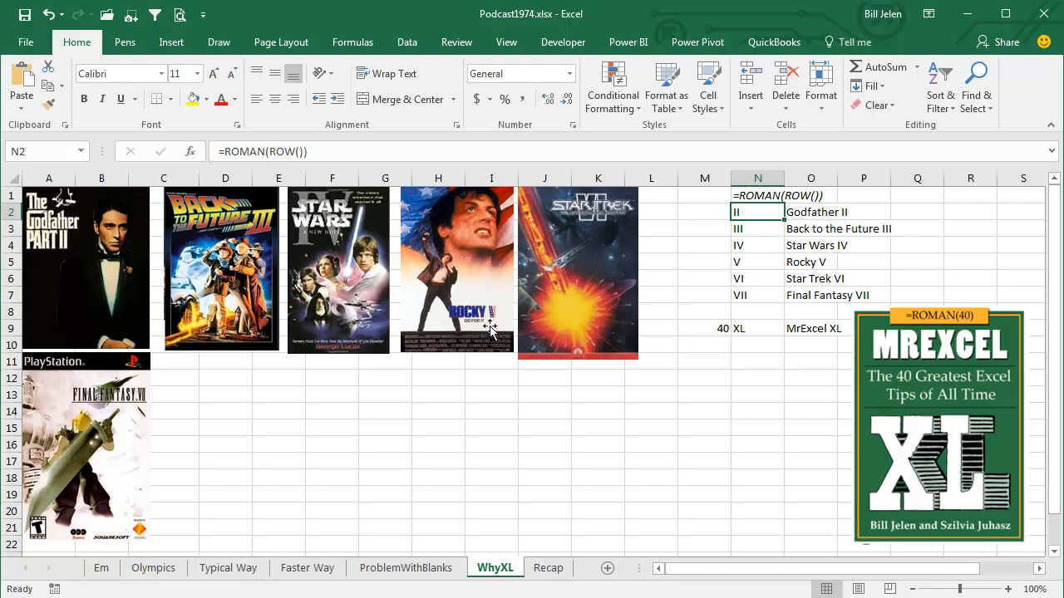
mouse_move(502, 399)
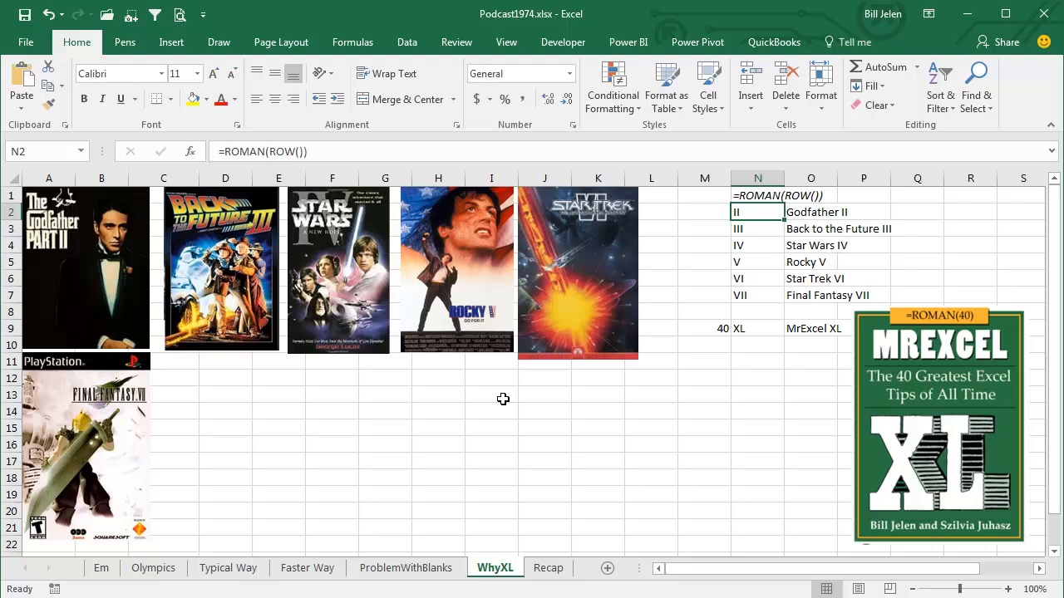
mouse_move(245, 425)
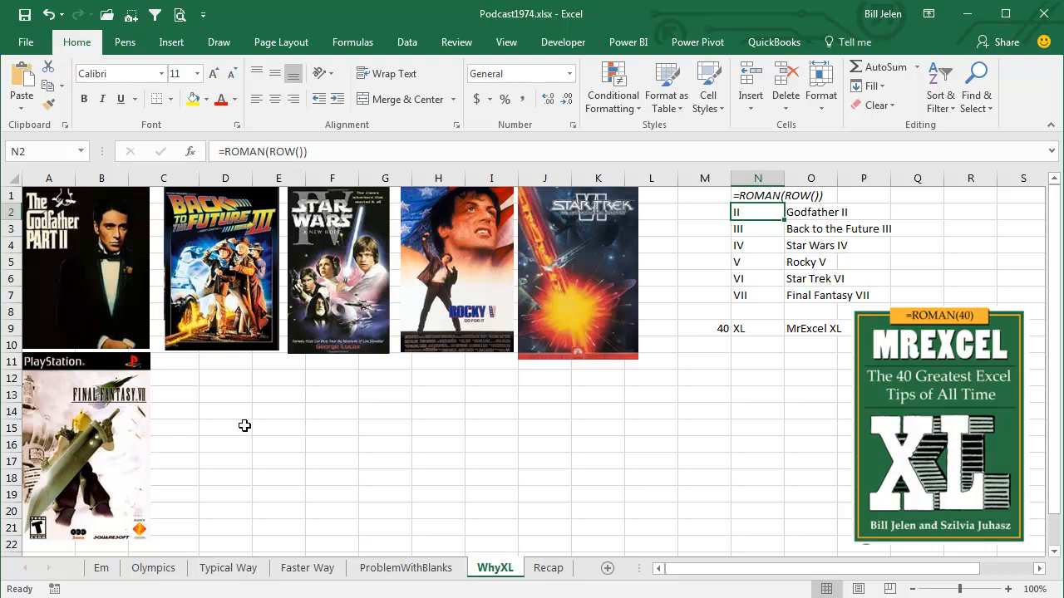
mouse_move(449, 472)
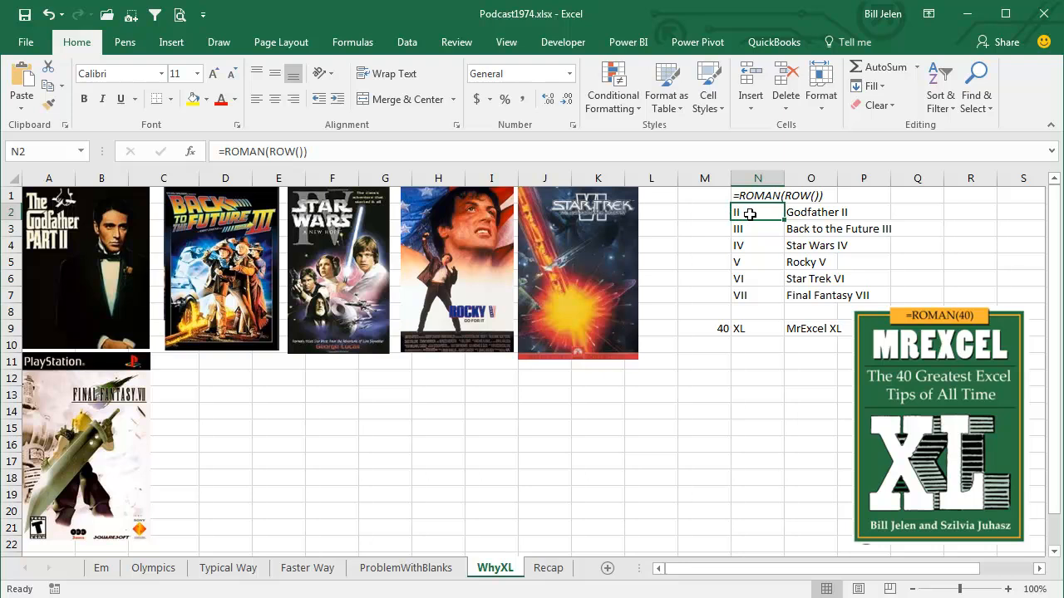
mouse_move(755, 229)
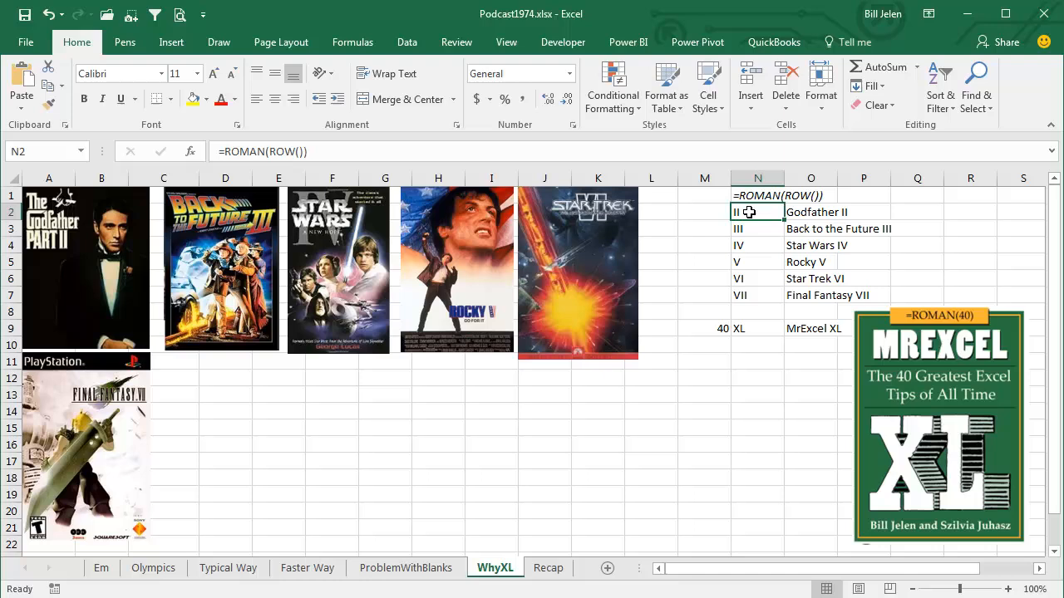
mouse_move(748, 301)
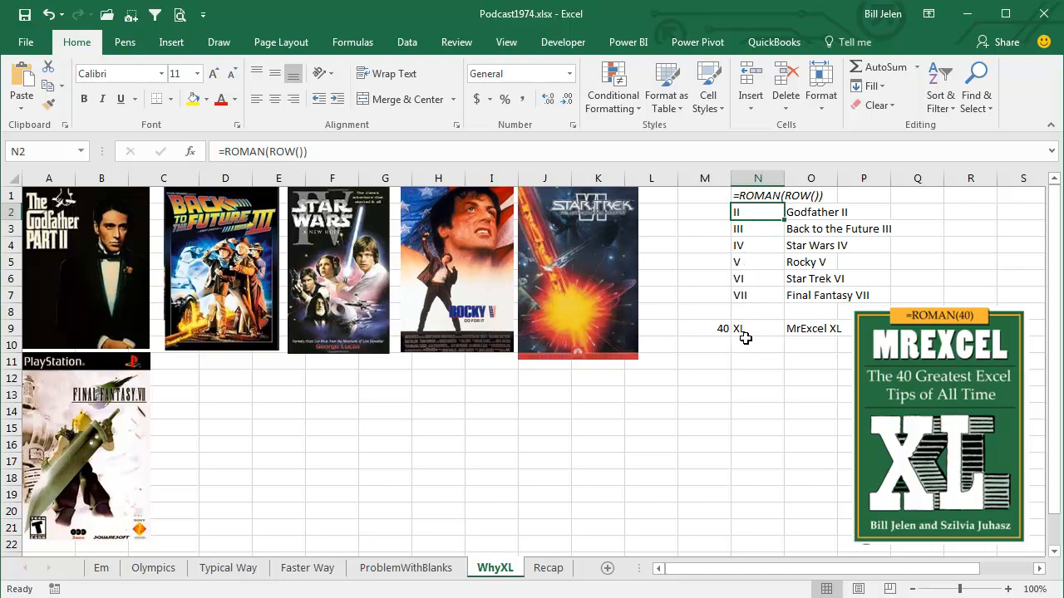
mouse_move(711, 329)
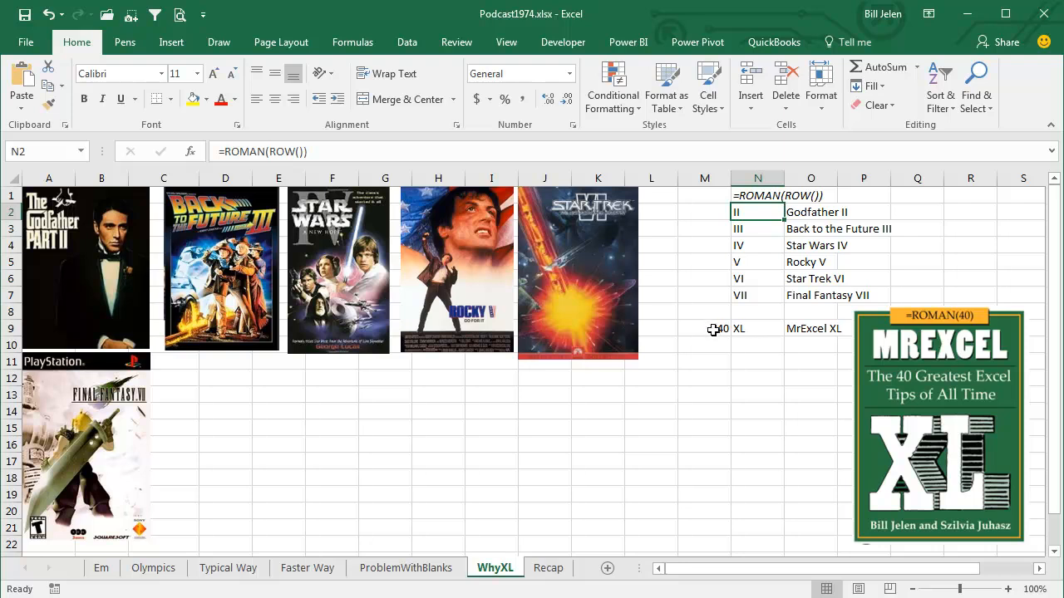
left_click(705, 329)
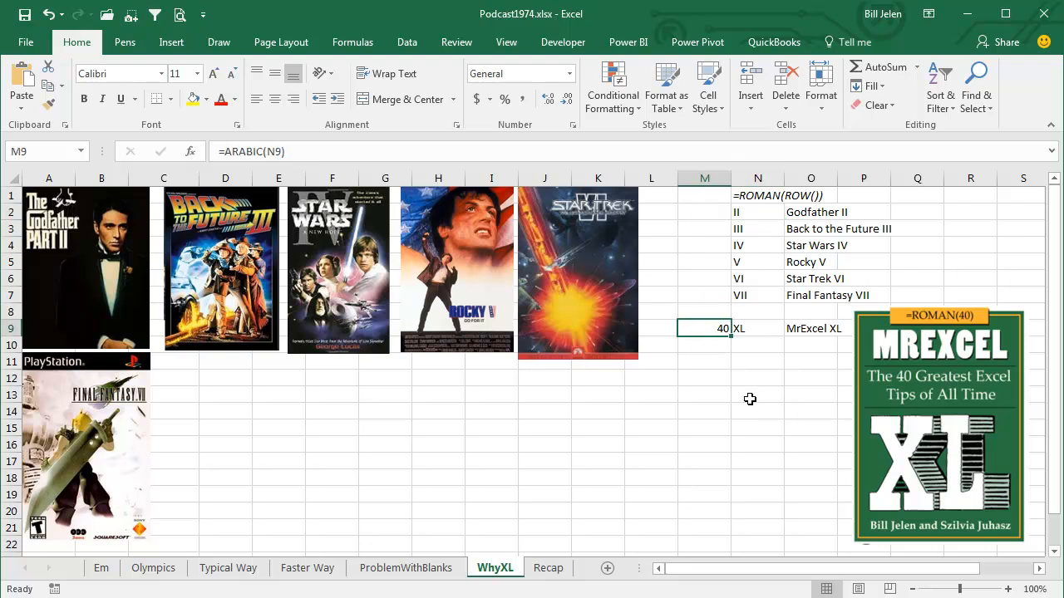
double_click(705, 328)
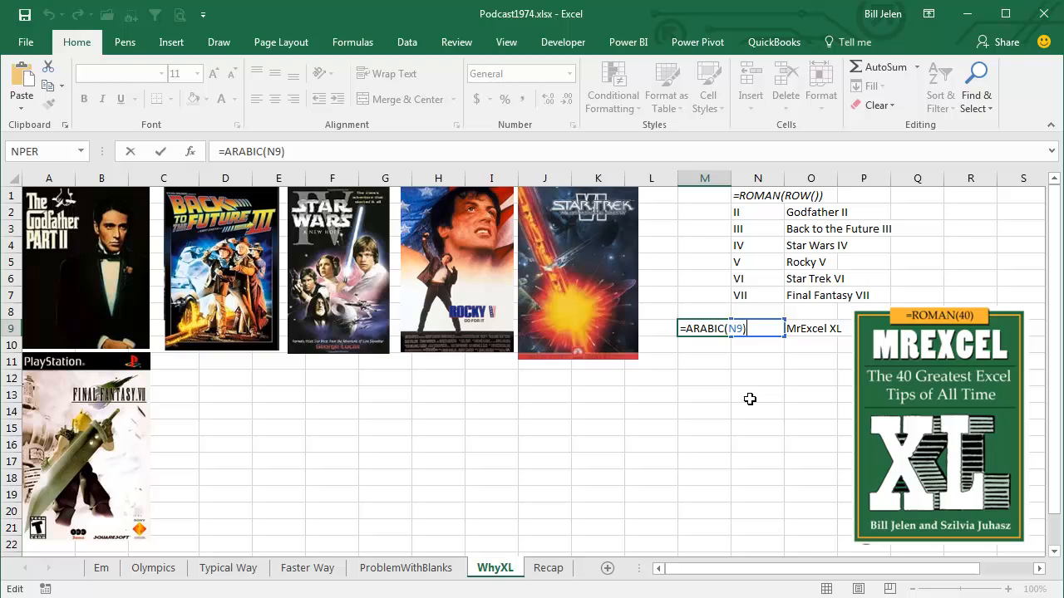
key("Return")
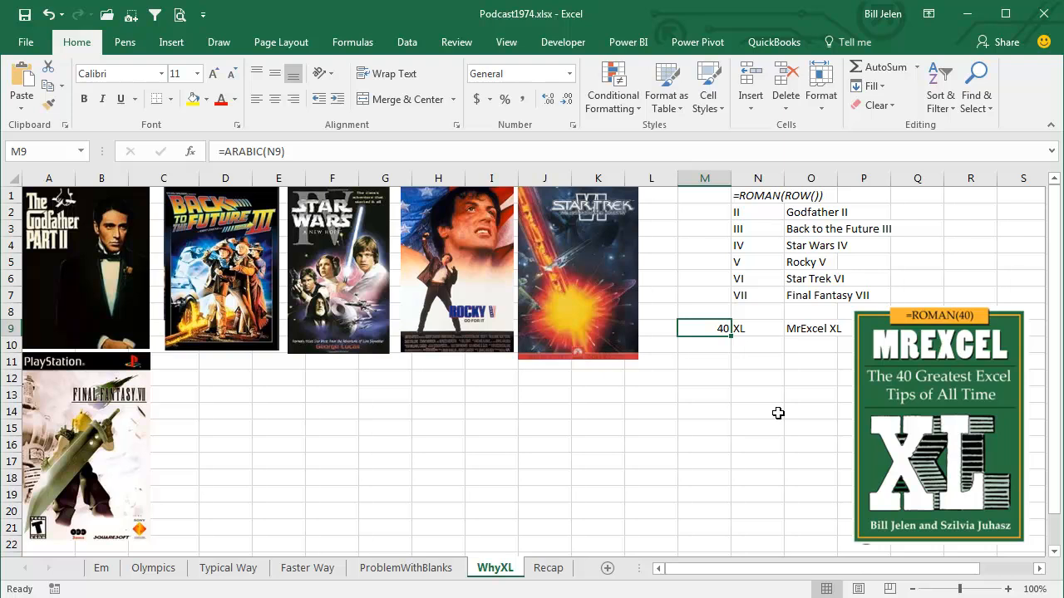
mouse_move(81, 263)
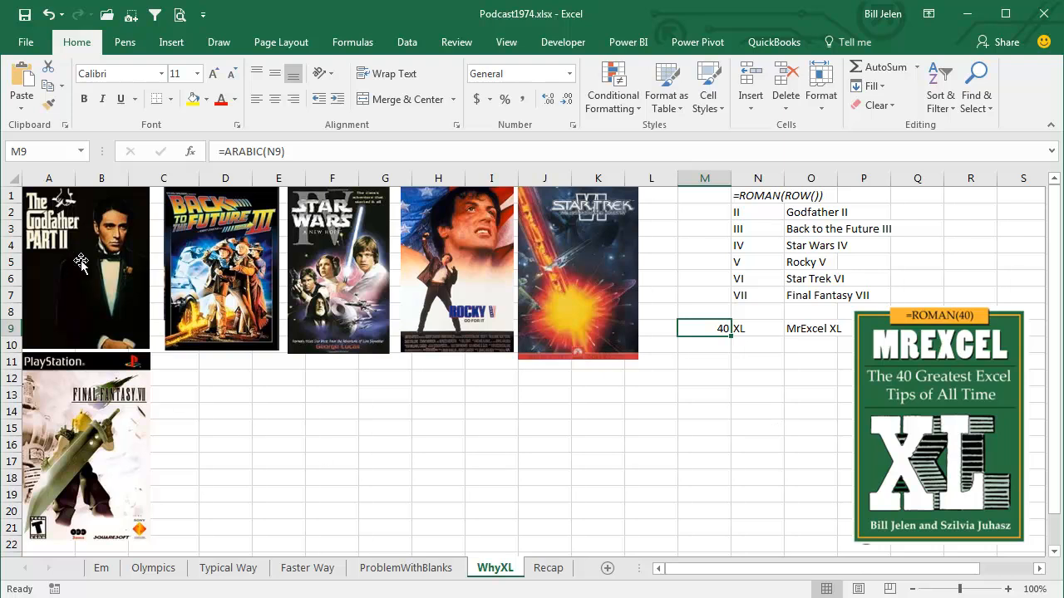
mouse_move(453, 259)
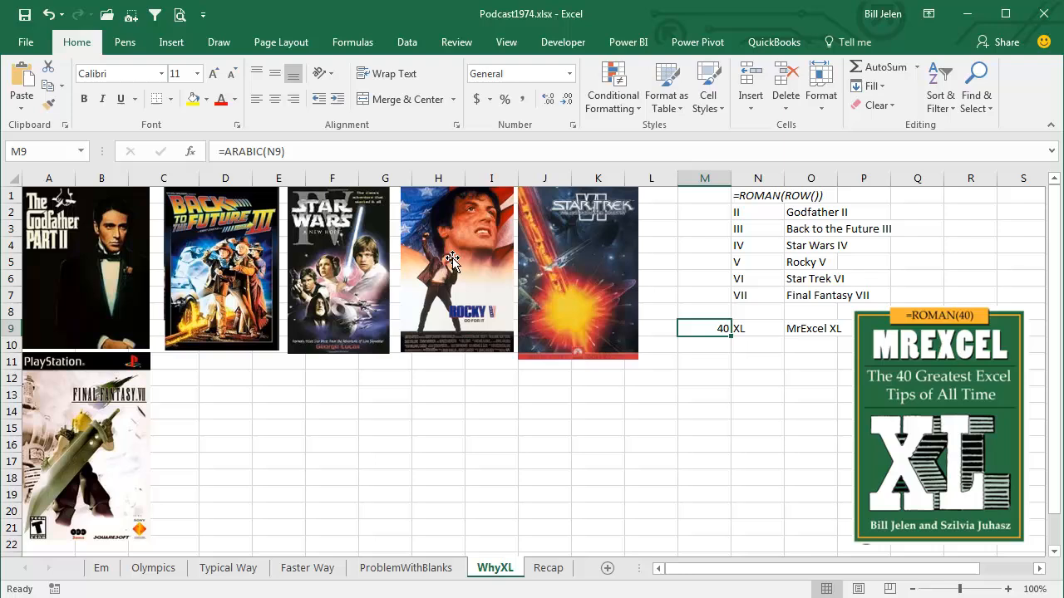
mouse_move(379, 253)
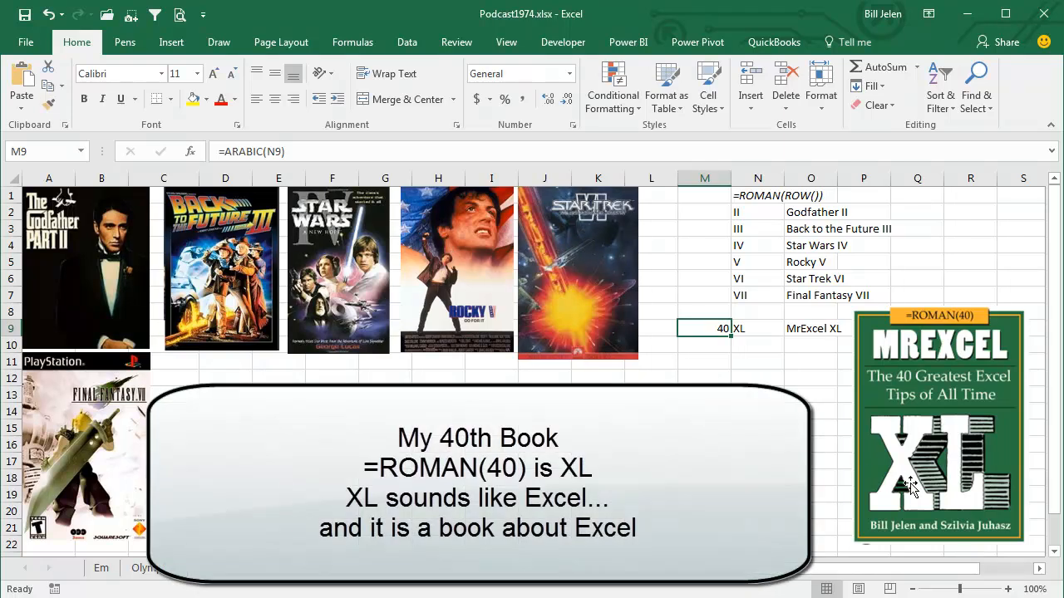
mouse_move(878, 475)
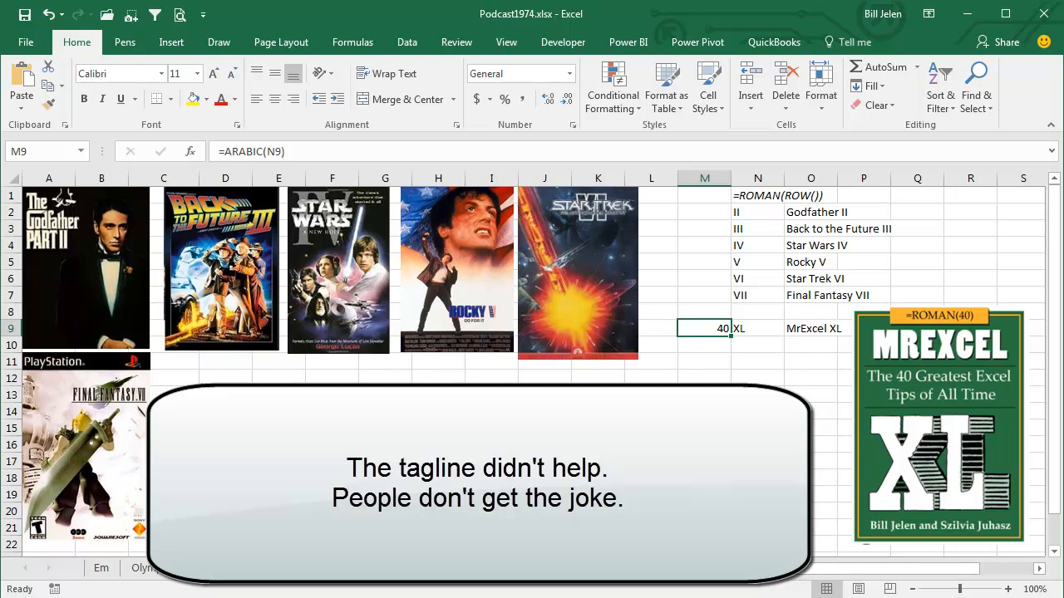
Go to the Recap sheet listing fill shortcuts, PROPER, ROMAN and ARABIC.
left_click(549, 568)
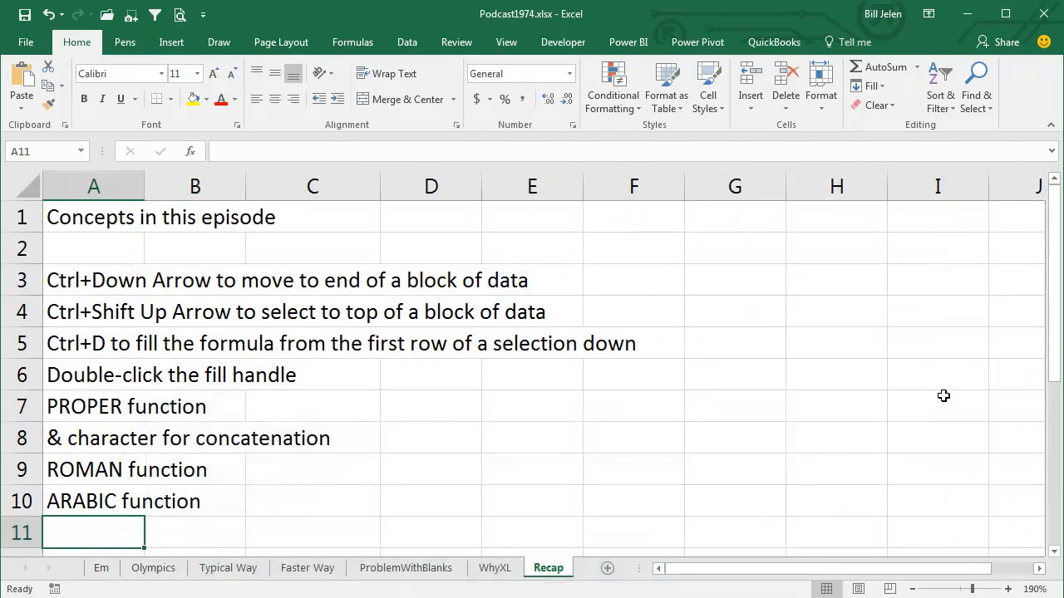
mouse_move(831, 455)
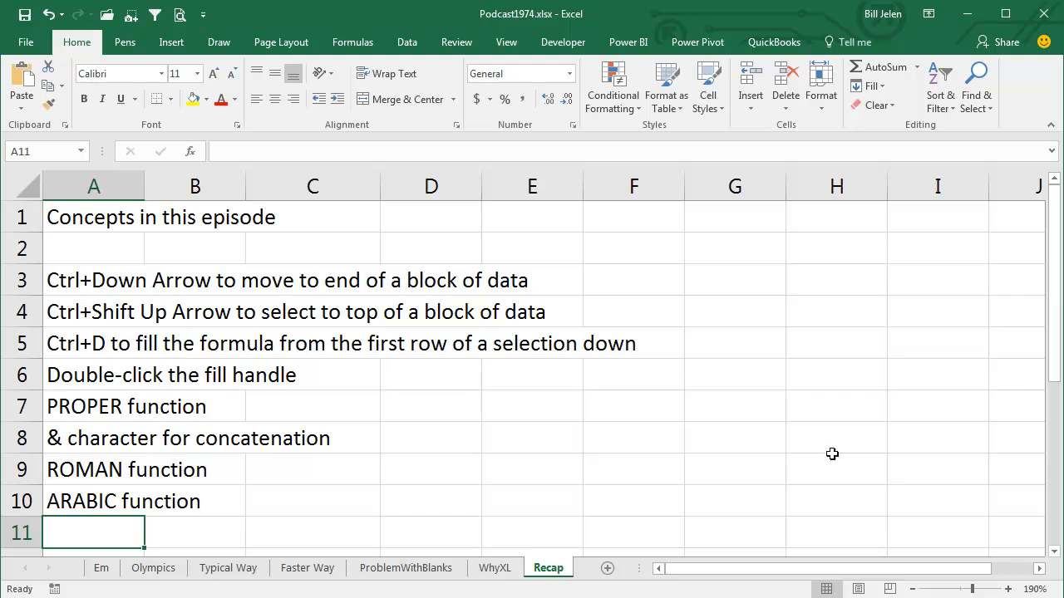
mouse_move(873, 459)
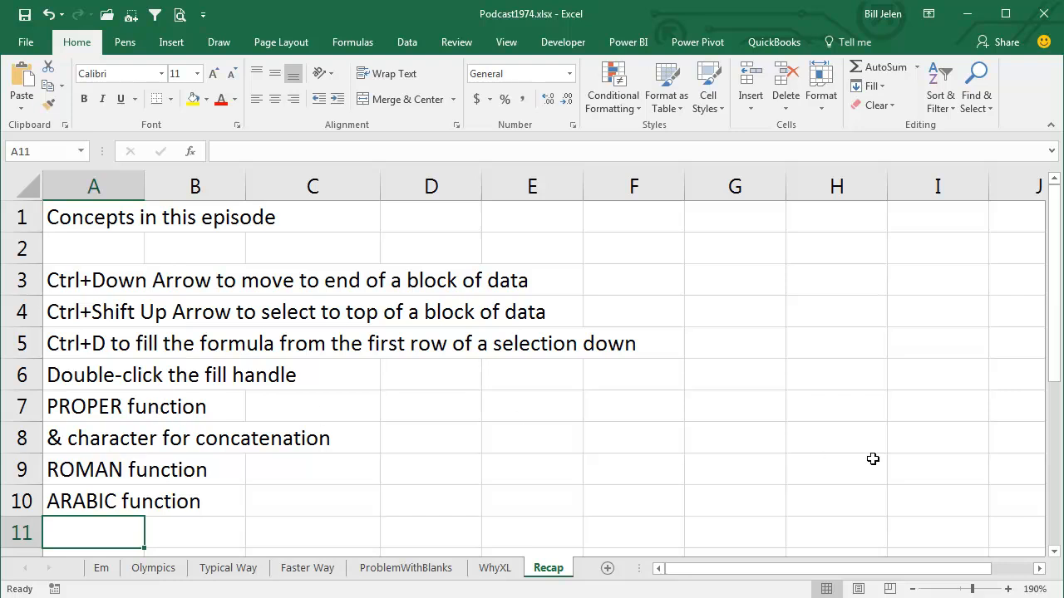